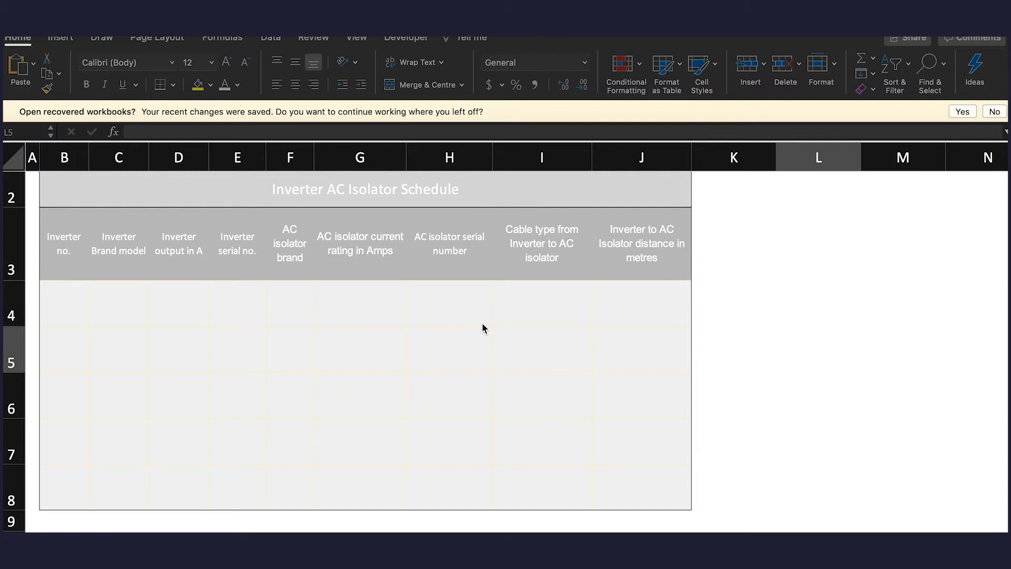
mouse_move(360, 358)
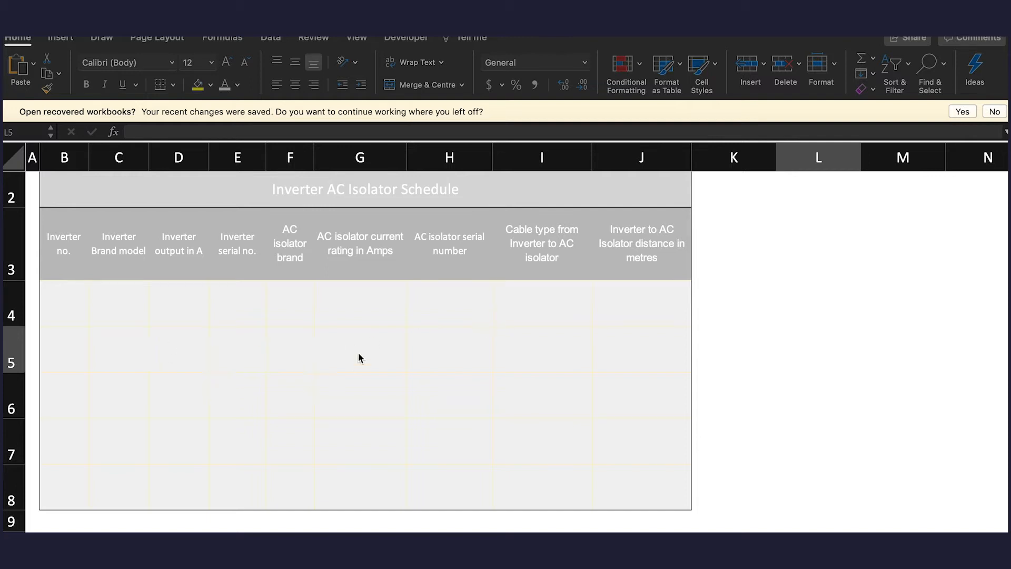
mouse_move(315, 341)
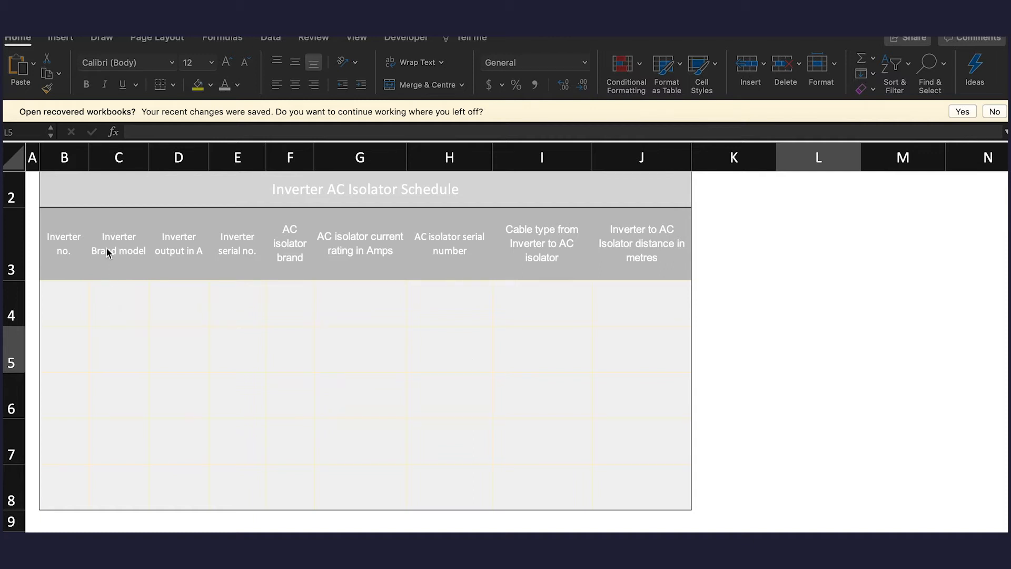
mouse_move(82, 235)
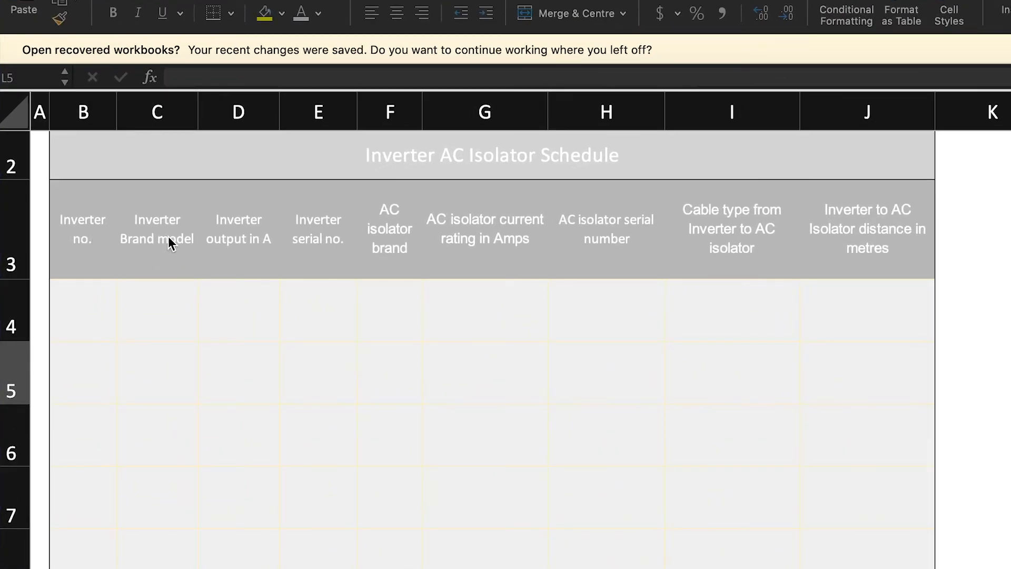
mouse_move(221, 256)
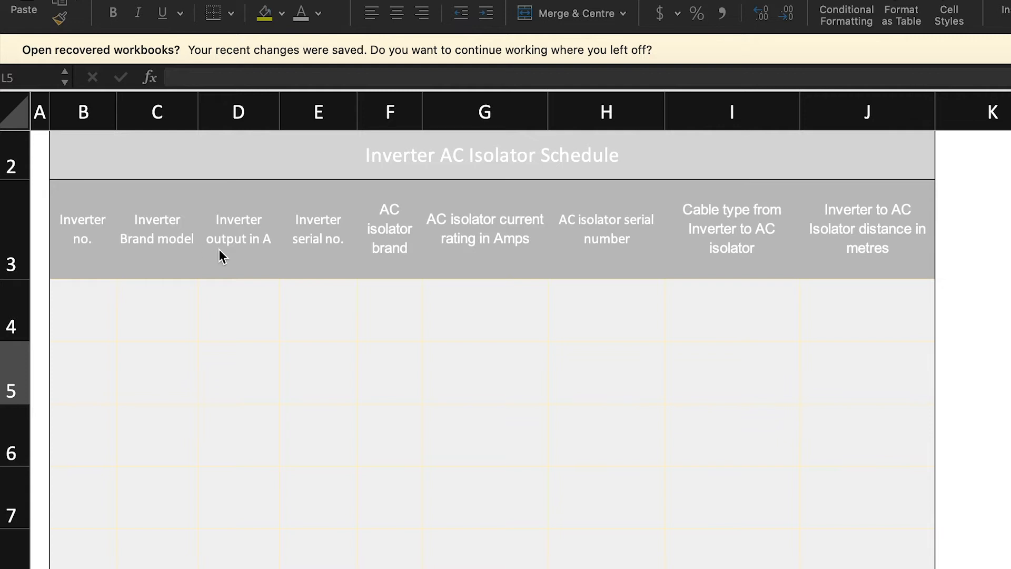
mouse_move(244, 242)
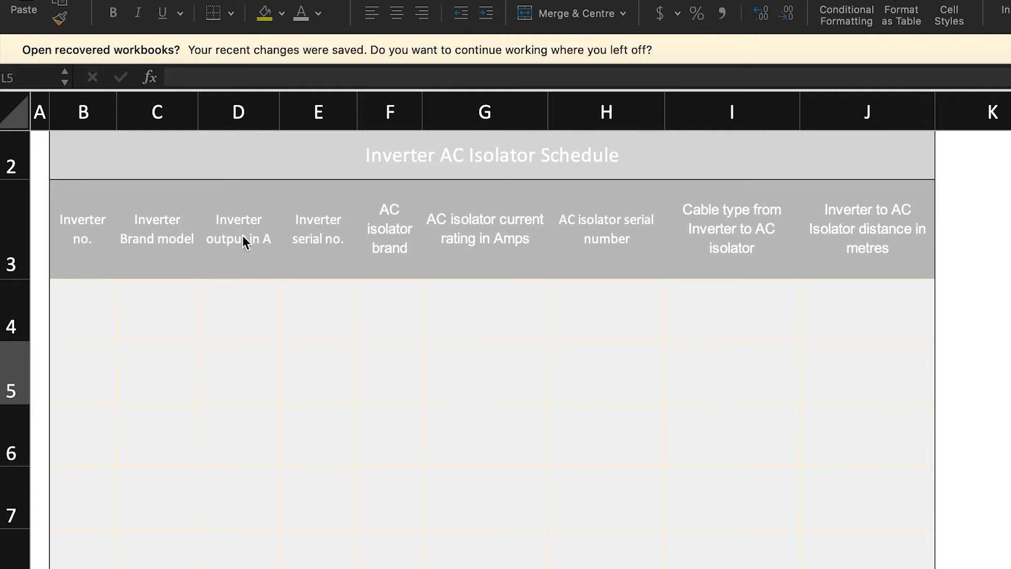
mouse_move(322, 244)
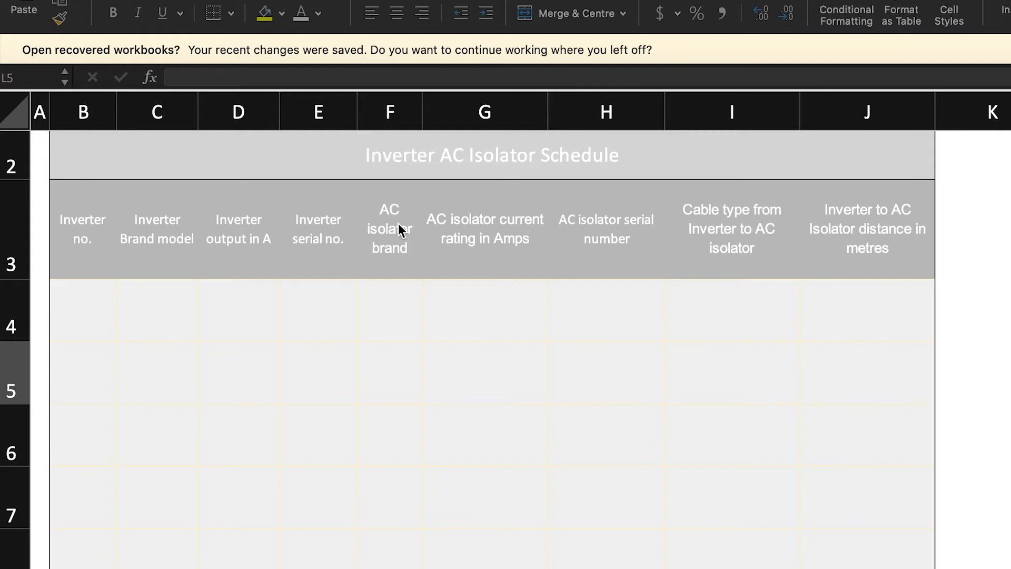
mouse_move(396, 241)
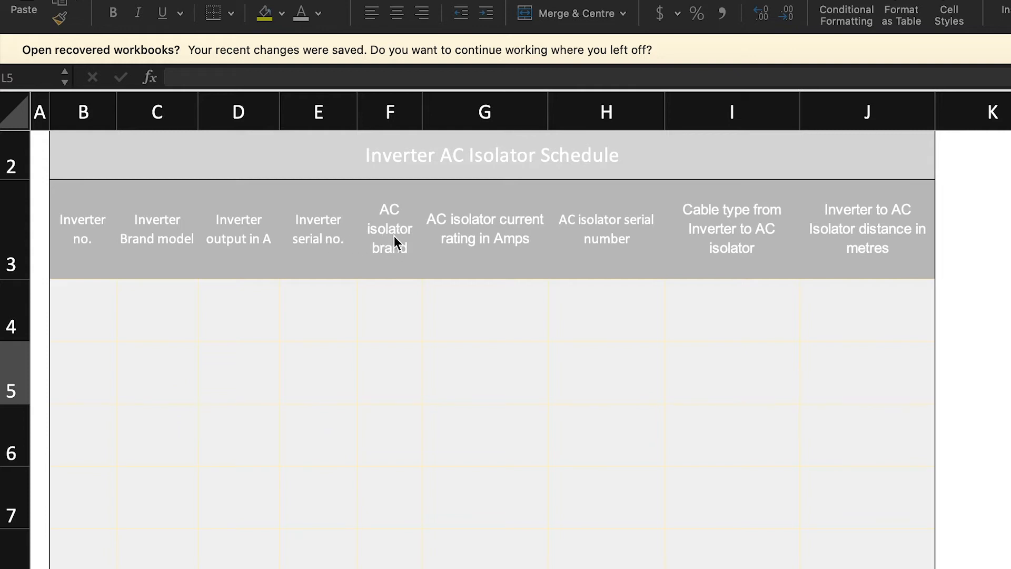
mouse_move(485, 248)
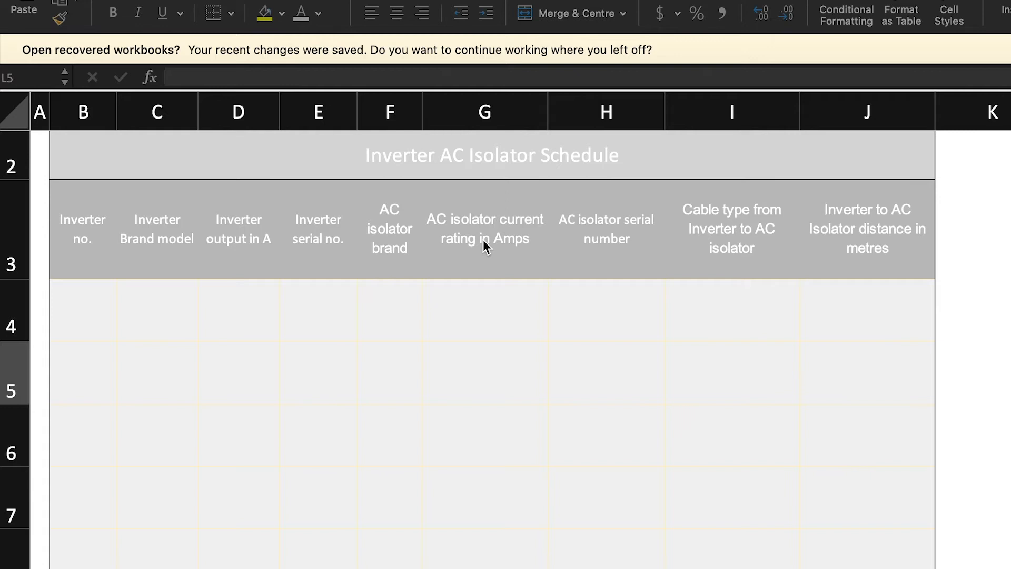
mouse_move(612, 227)
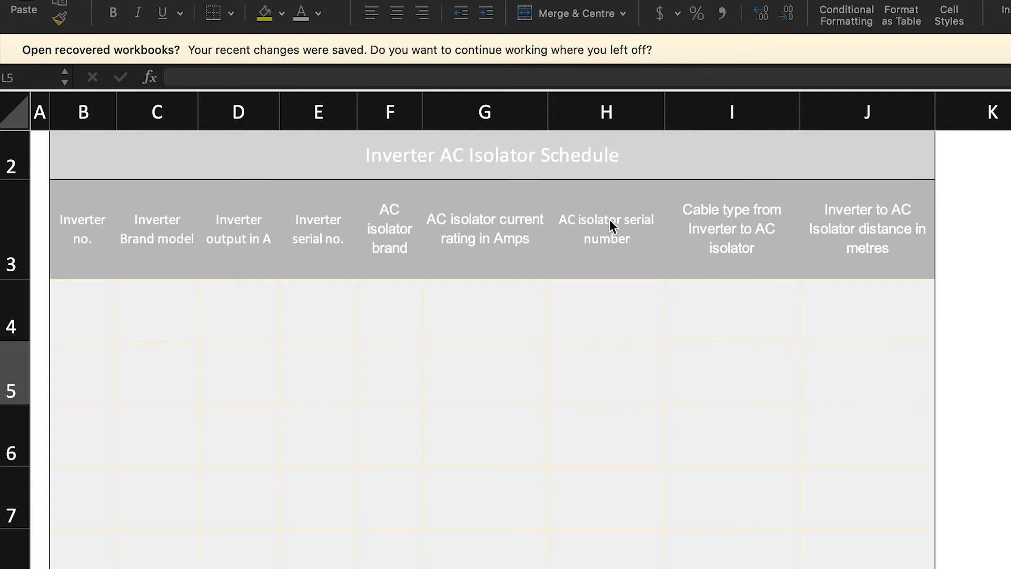
mouse_move(611, 245)
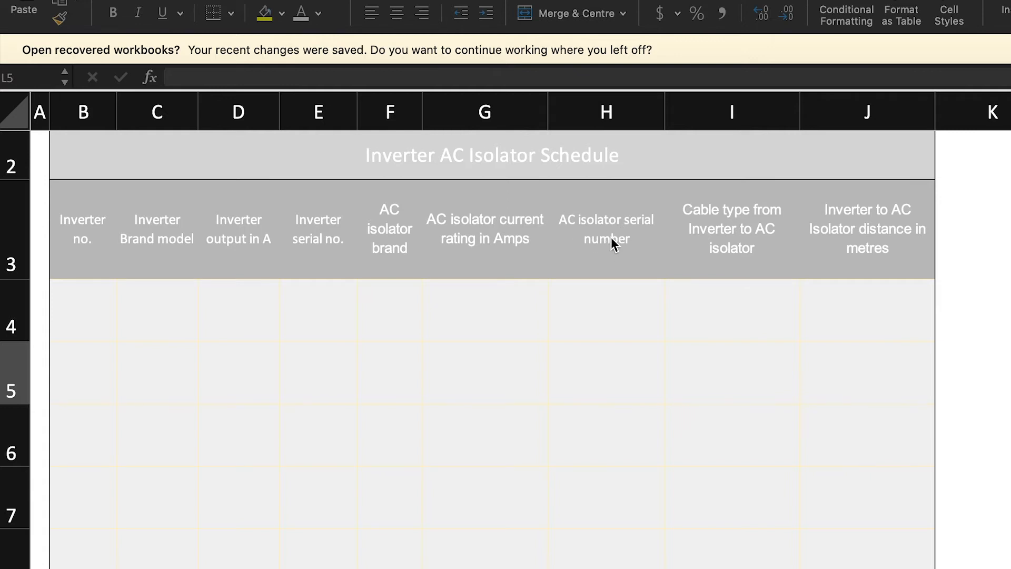
mouse_move(762, 232)
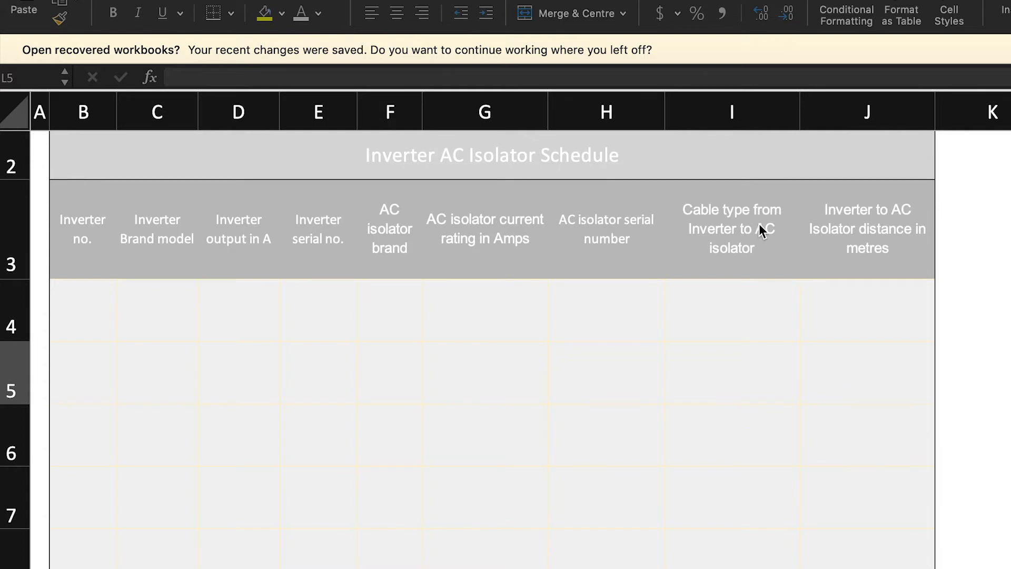
mouse_move(738, 243)
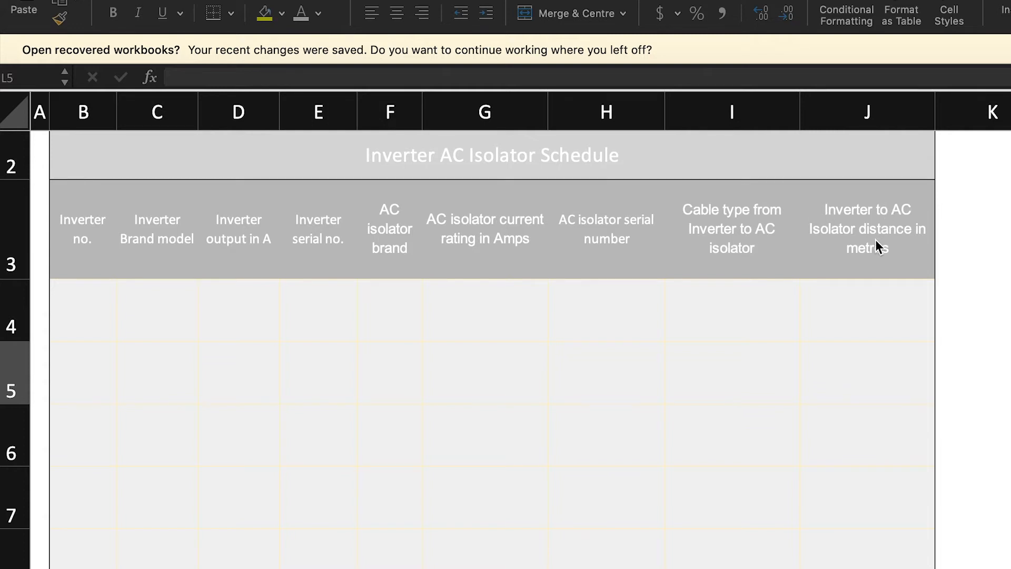
mouse_move(661, 293)
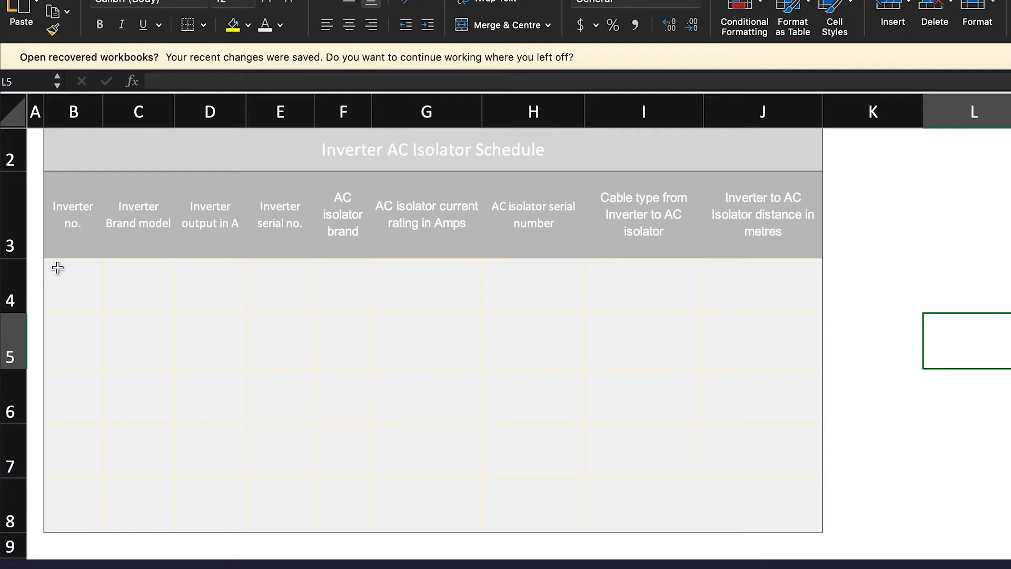
- Select rows 4–8 listing the five Fronius inverters, IME isolators, XLPE 16mm2 cable and 2 m distances
drag(57, 267, 678, 407)
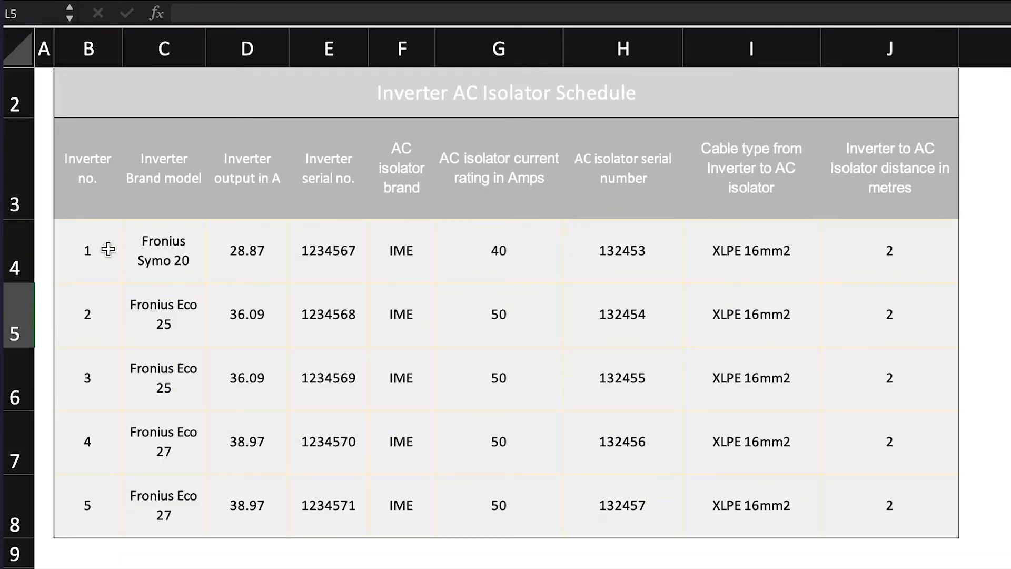
mouse_move(92, 272)
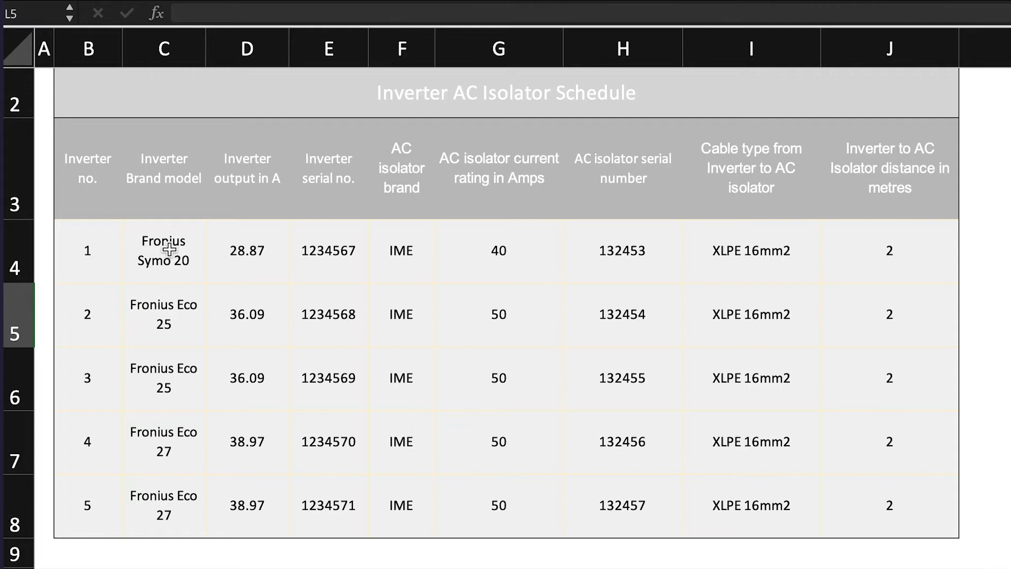
mouse_move(158, 319)
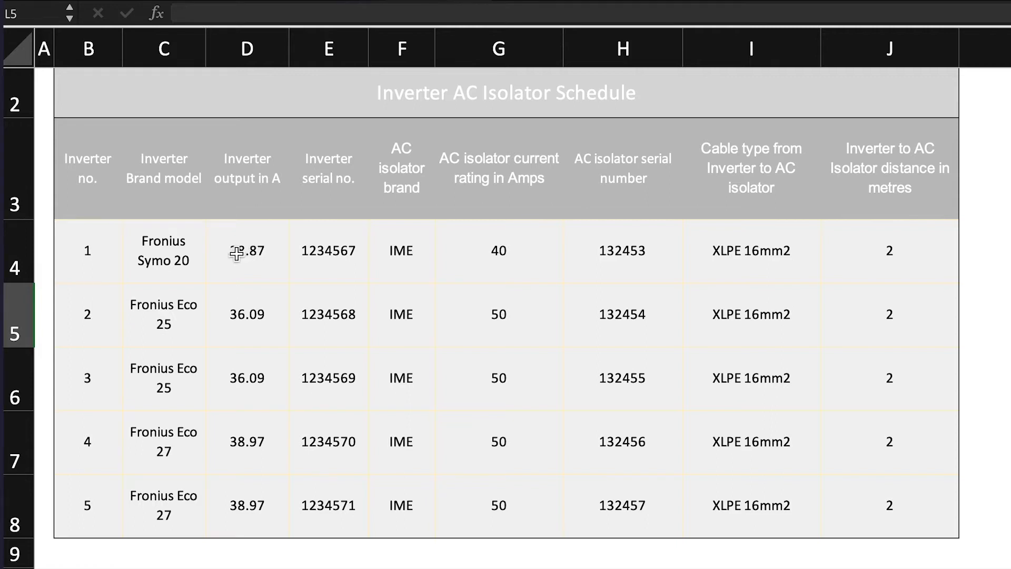
- Select D4 to reveal the 28.87 A output formula and its do-not-touch note
click(246, 250)
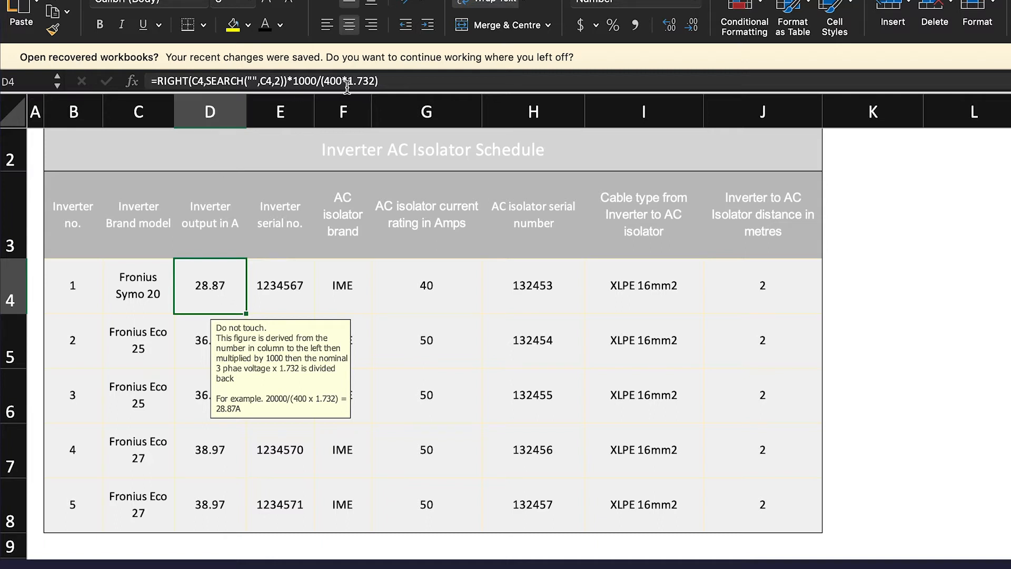
mouse_move(209, 297)
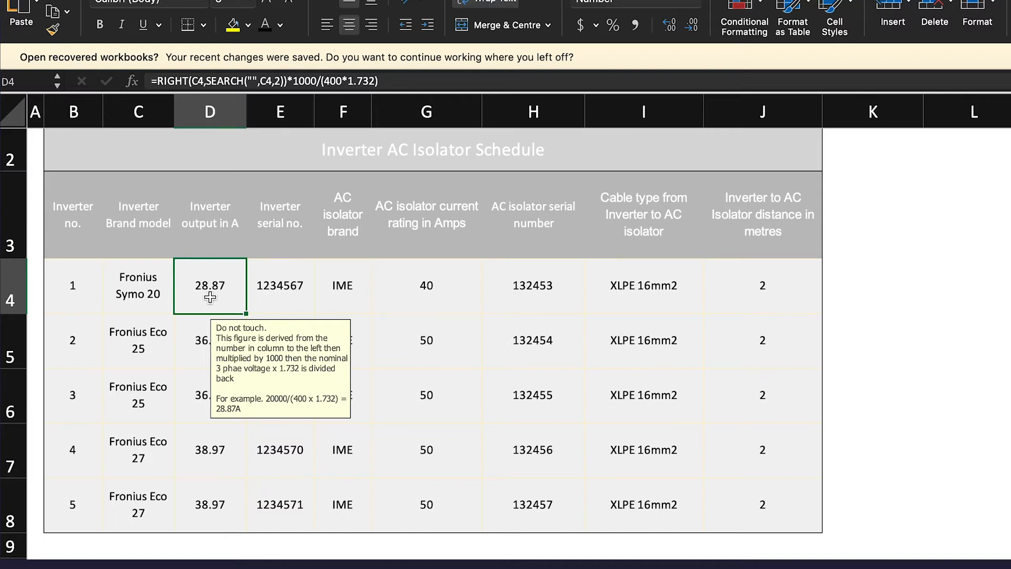
mouse_move(207, 293)
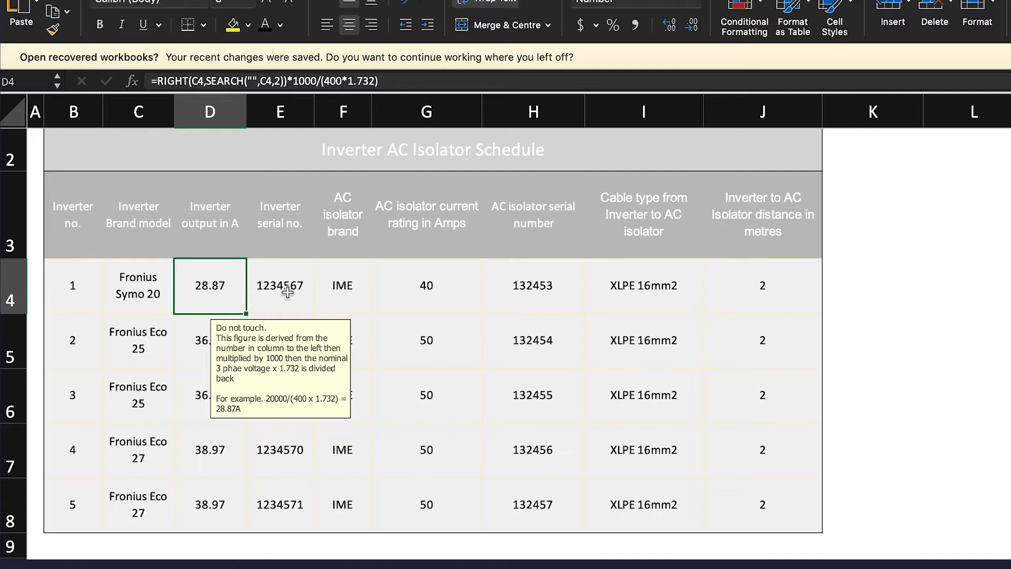
- Select E4 (serial 1234567) to show the note on recording isolator serials and installer
click(279, 284)
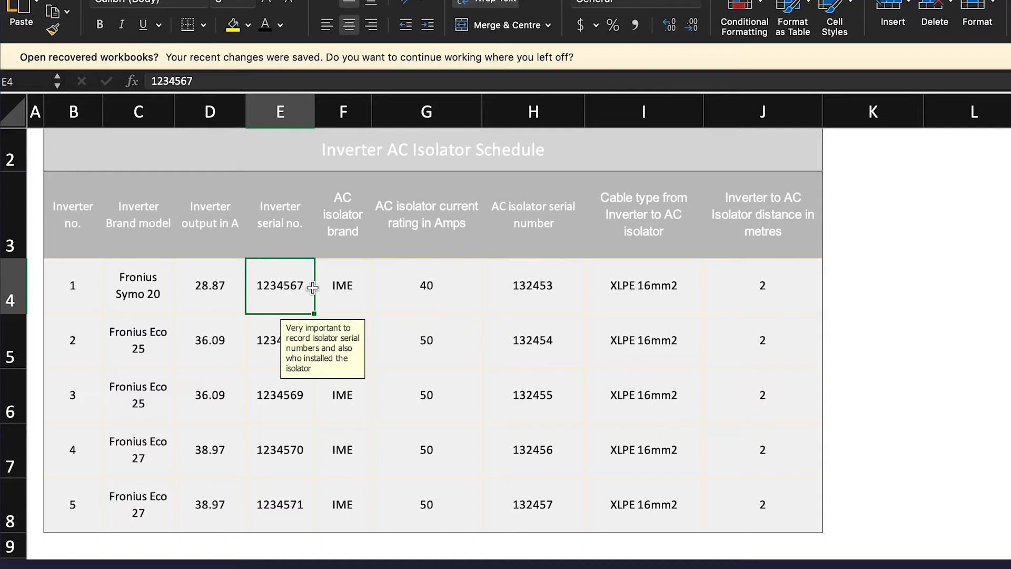
mouse_move(340, 345)
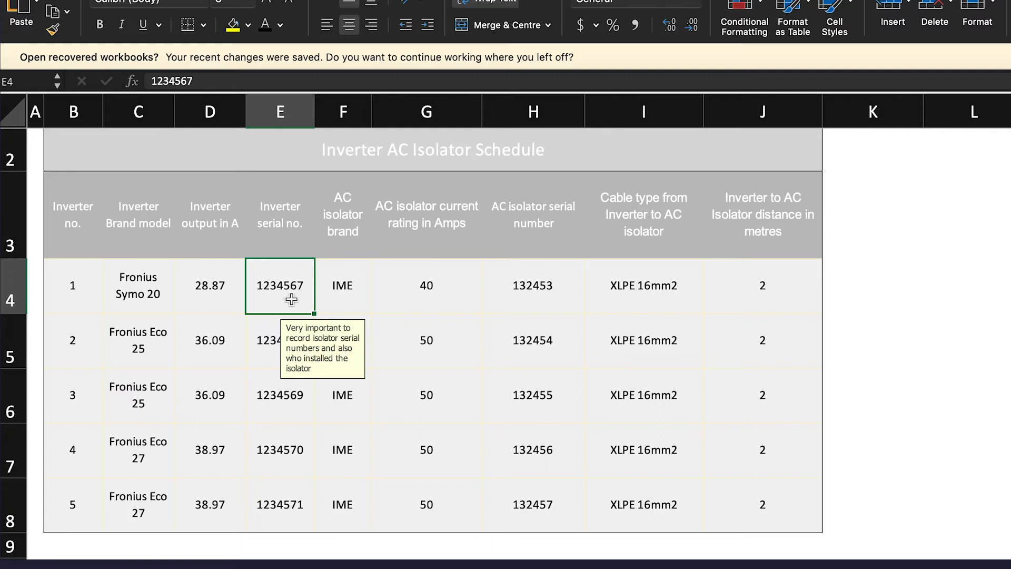
mouse_move(283, 282)
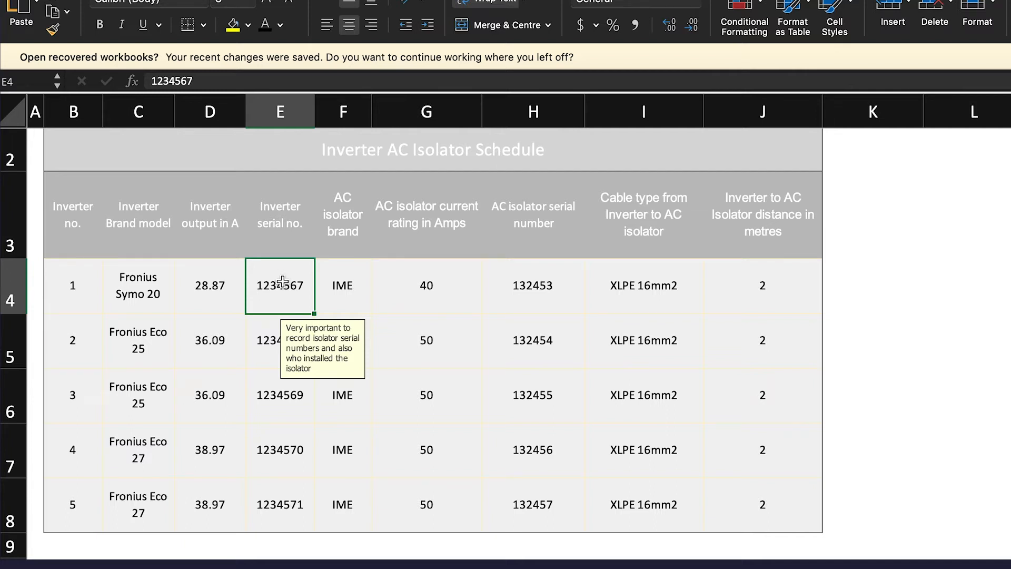
mouse_move(342, 285)
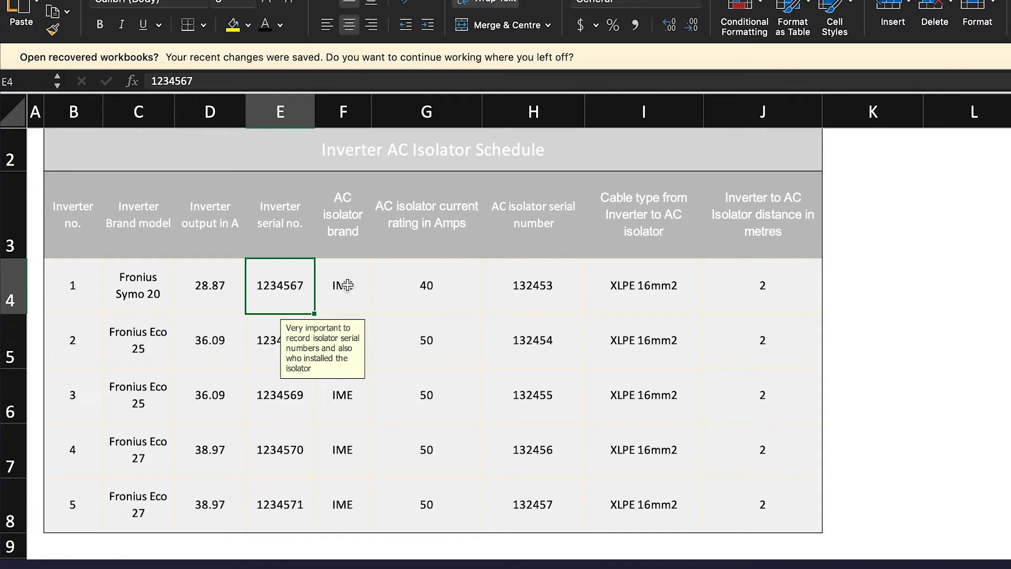
- Replace the first inverter's isolator brand IME with Acme in F4
click(342, 285)
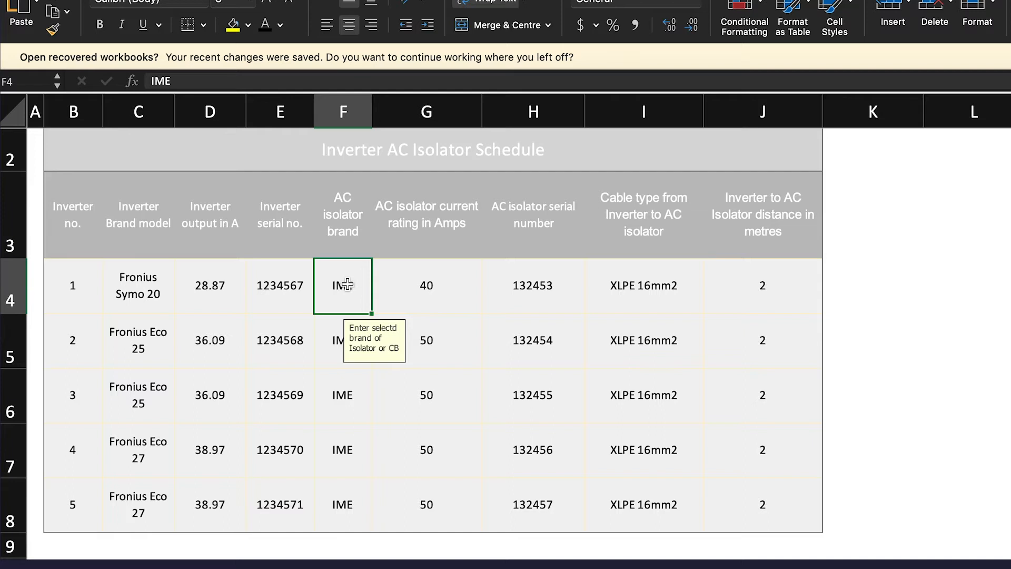
text(AC isolator brand)
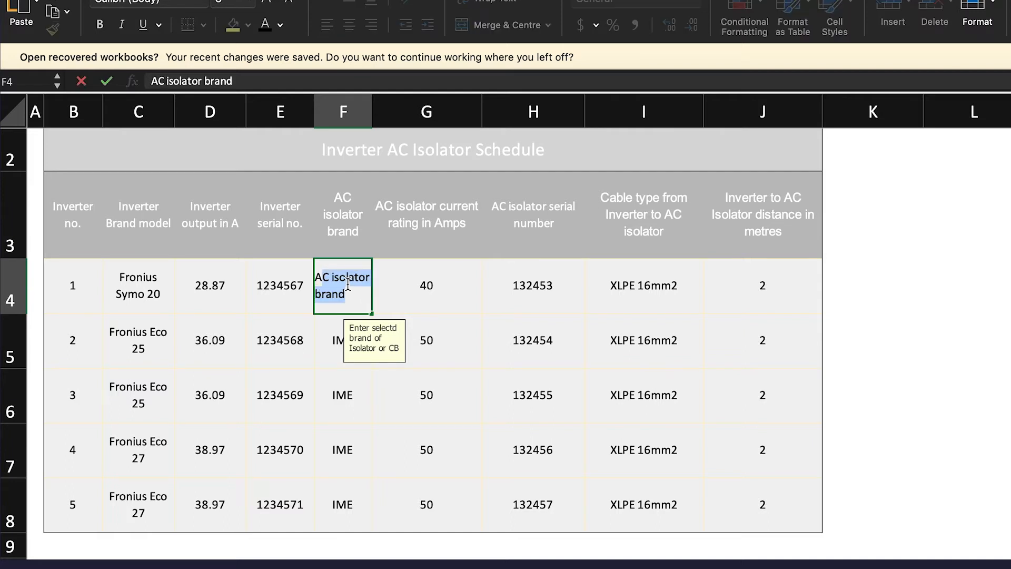
text(Acme)
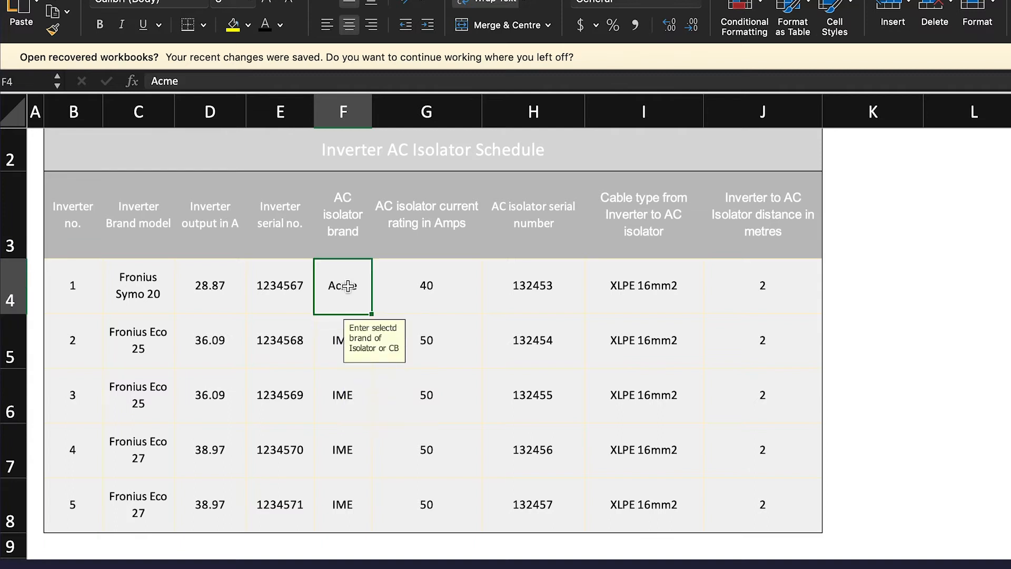
- Copy Acme from F4 and paste it as values into F5:F8
right_click(342, 286)
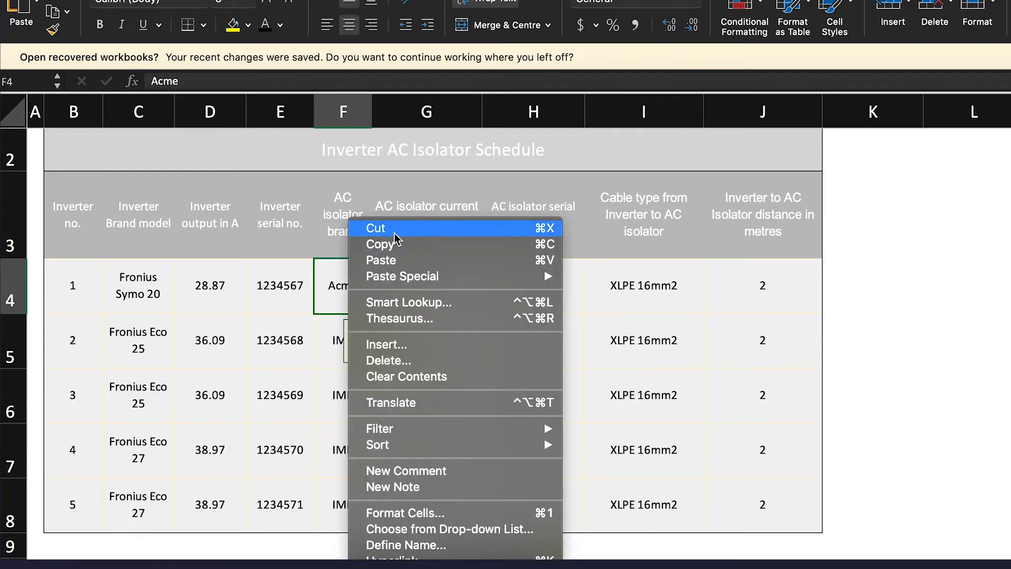
mouse_move(393, 248)
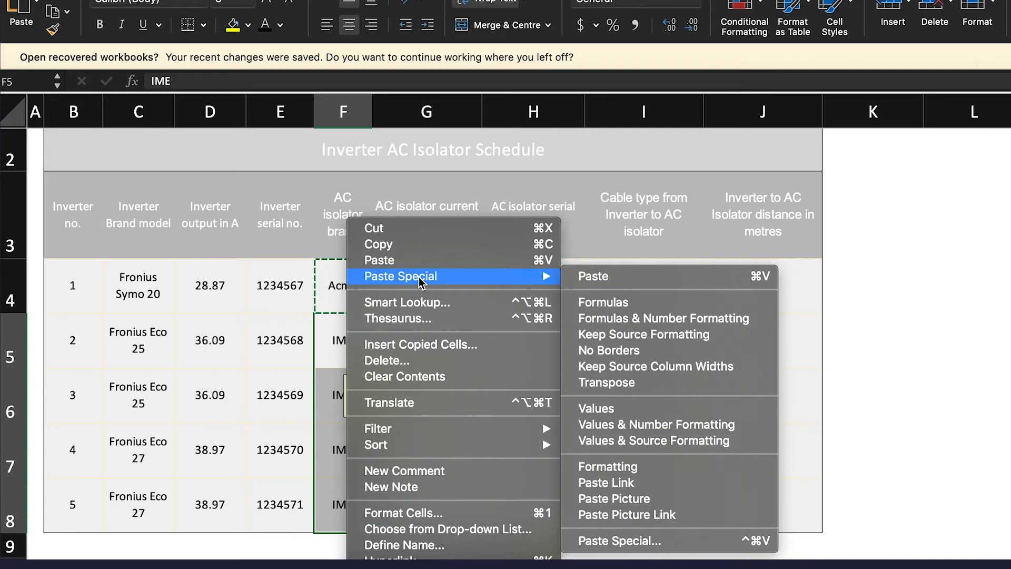
mouse_move(551, 282)
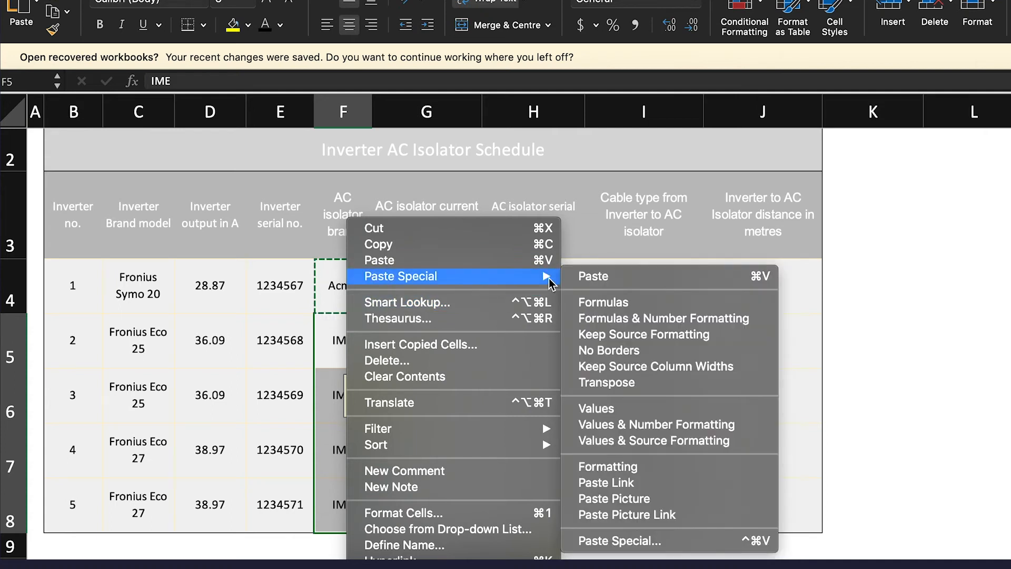
mouse_move(604, 408)
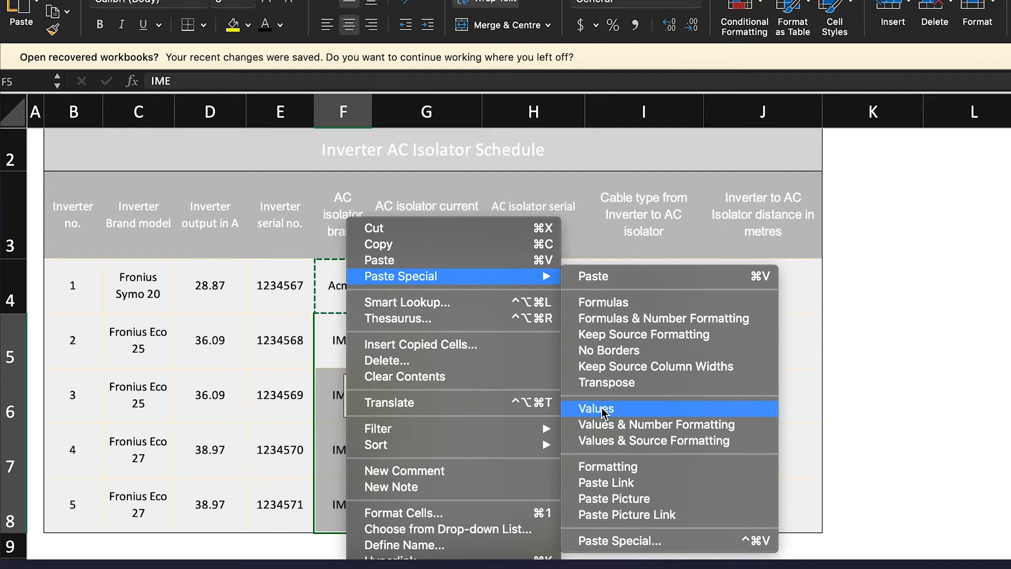
click(594, 408)
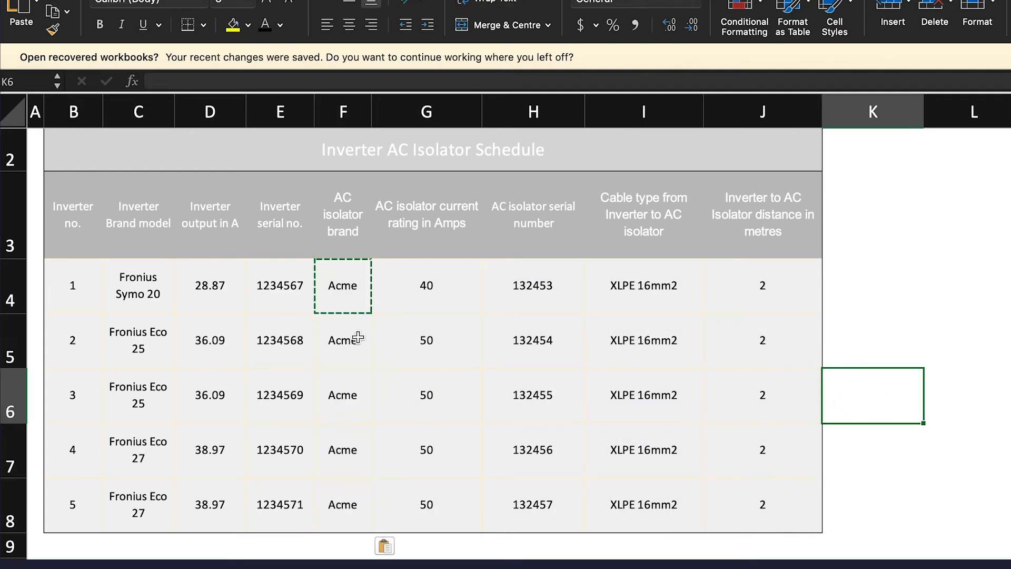
click(342, 285)
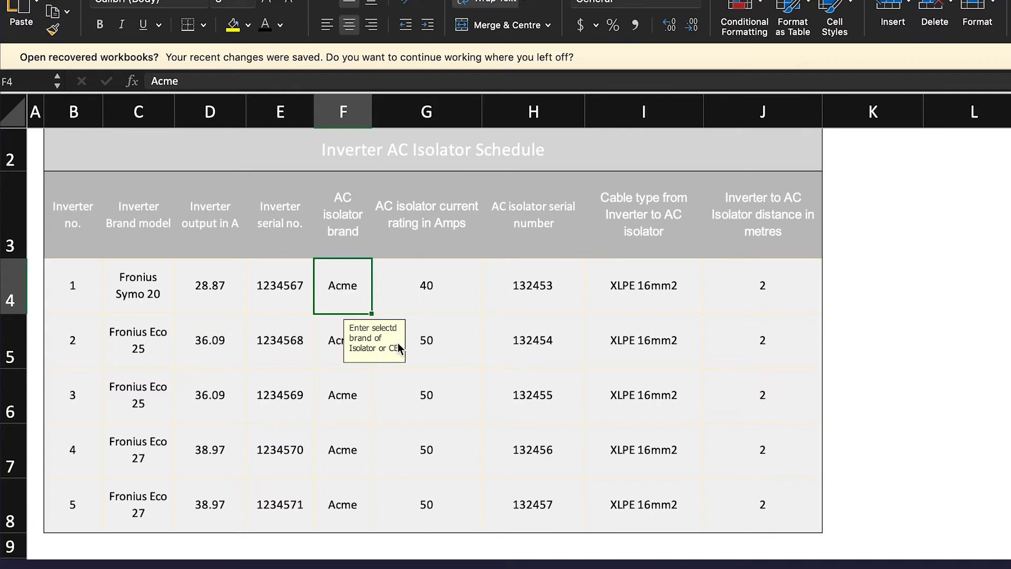
mouse_move(388, 351)
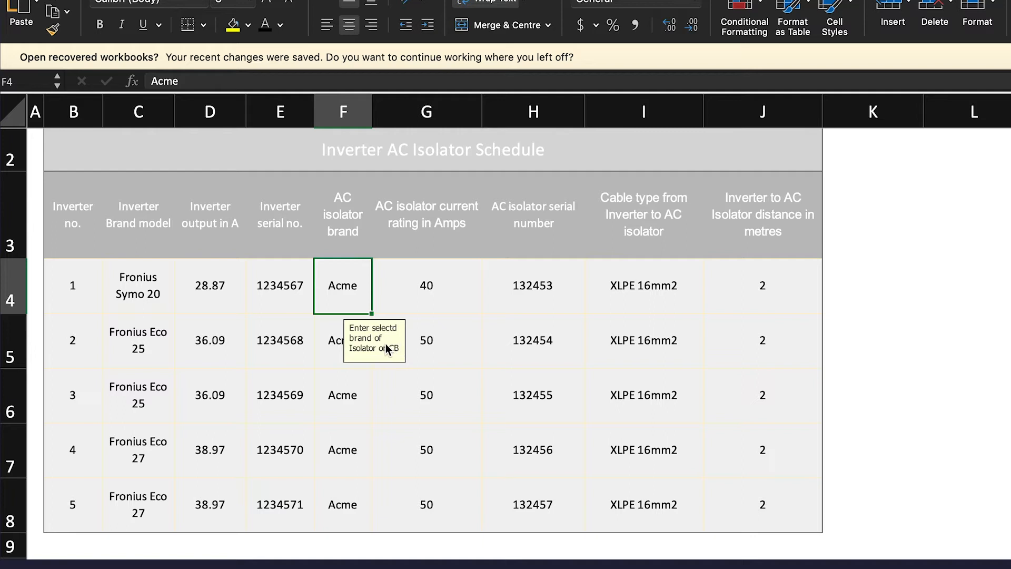
mouse_move(568, 347)
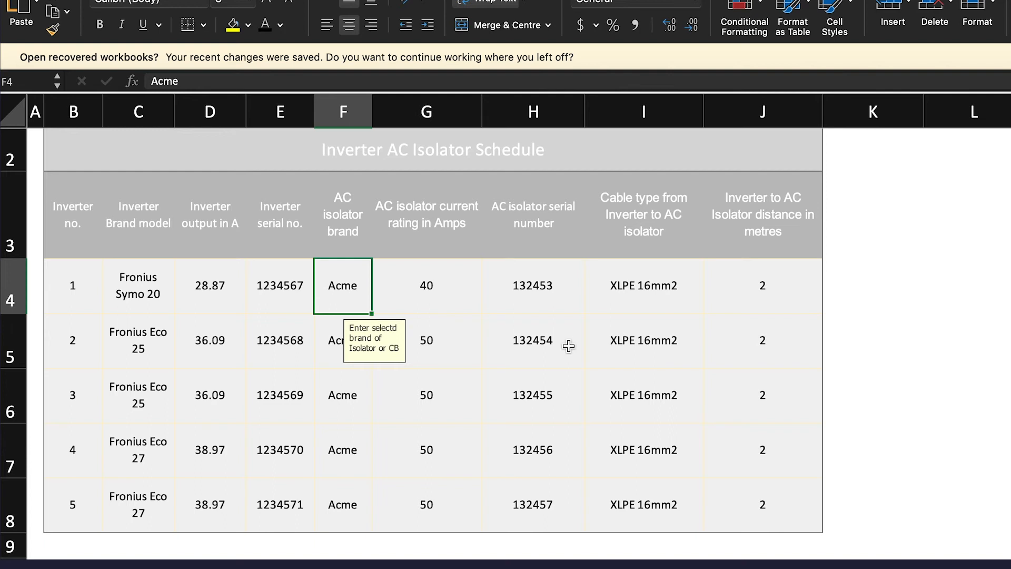
mouse_move(448, 287)
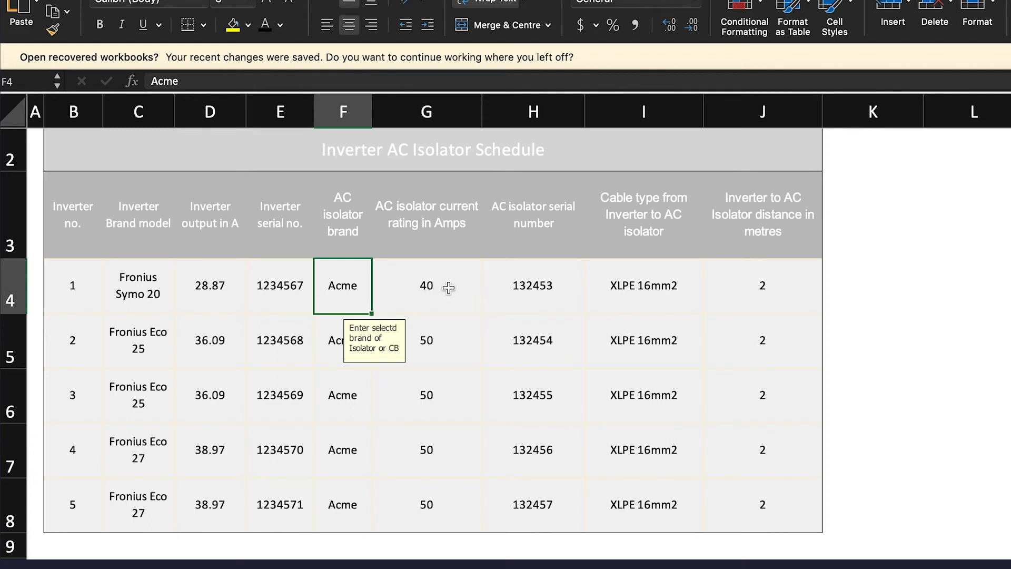
mouse_move(427, 284)
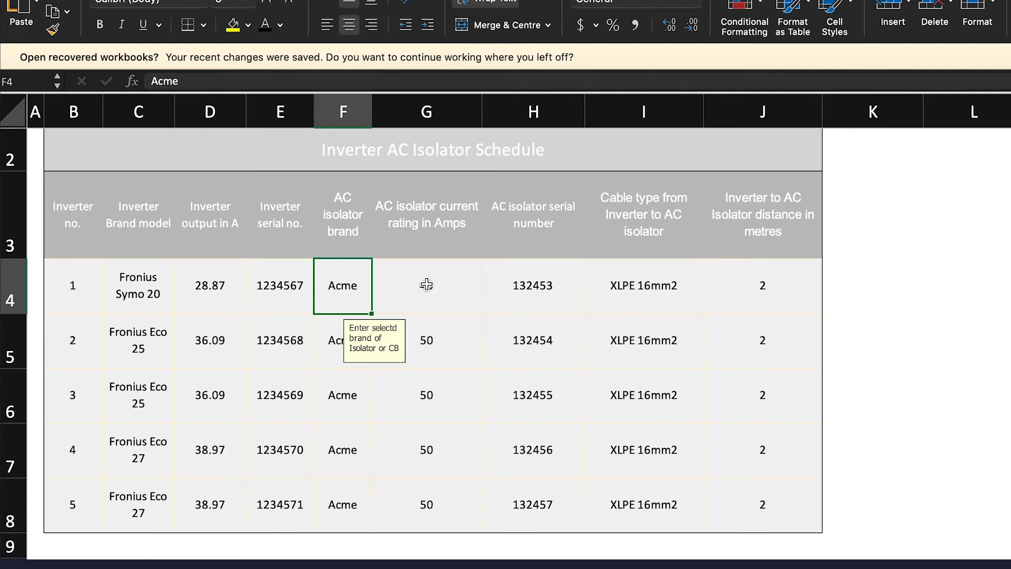
- Select G4 to show the 1.15 × inverter output rating note
click(426, 286)
text(40)
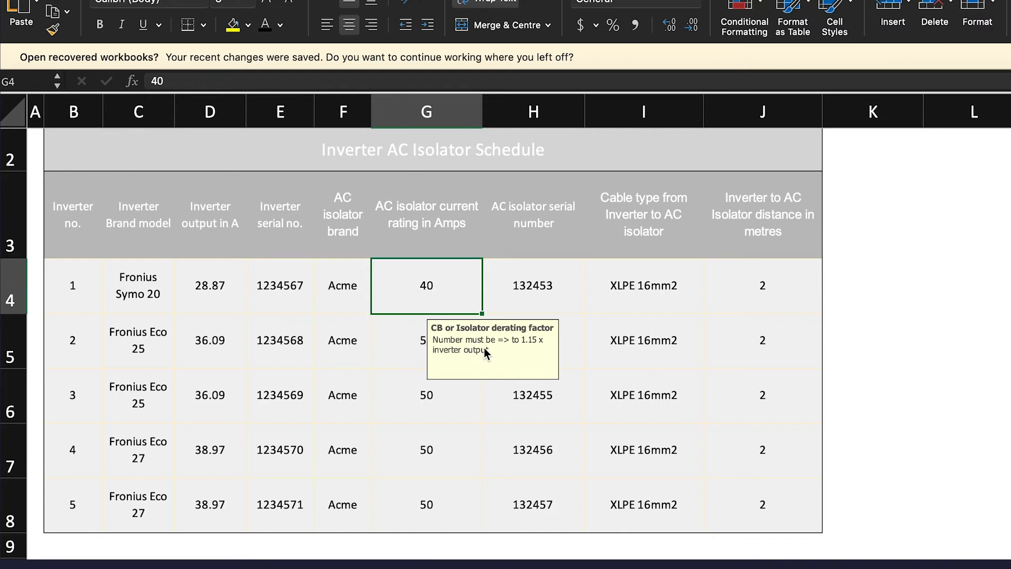
mouse_move(542, 351)
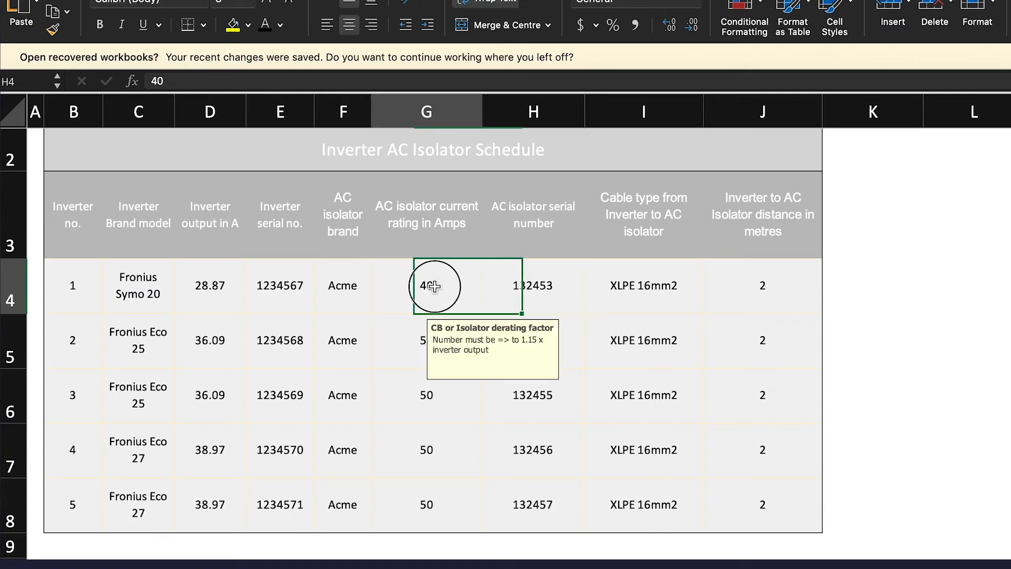
- Enter 32 A as the first isolator rating, triggering the 'Current rating too low' alert
text(32)
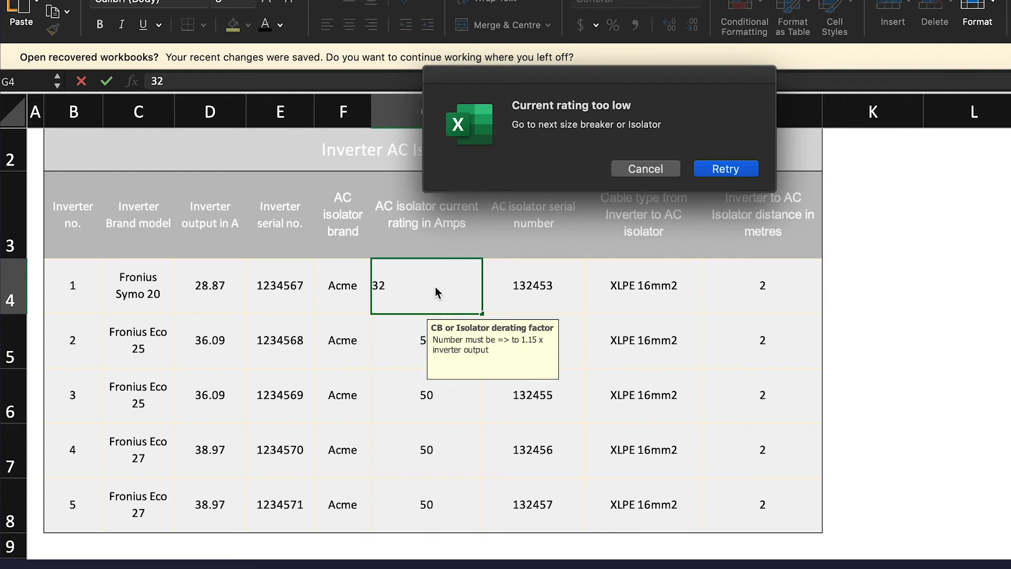
mouse_move(370, 300)
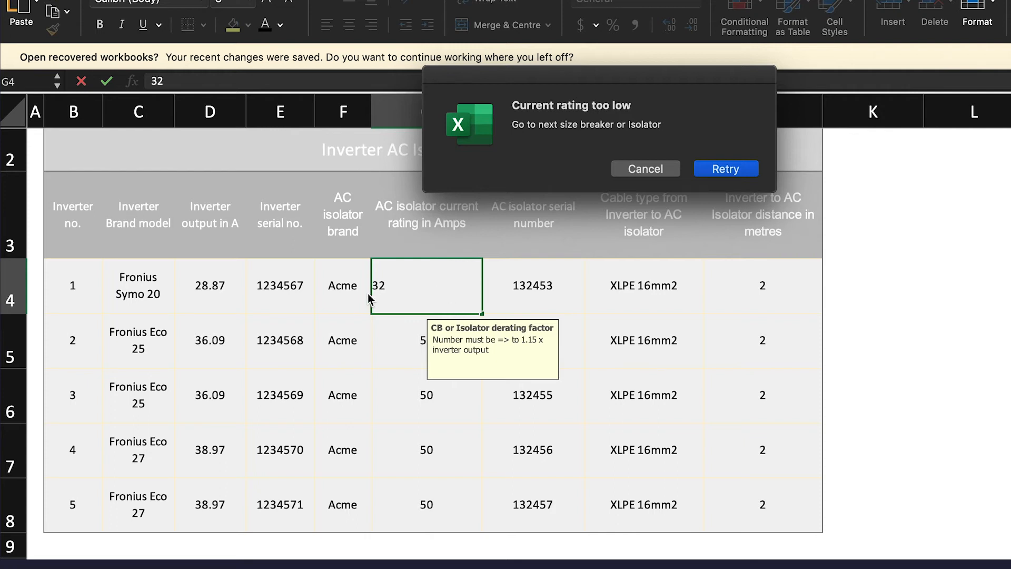
mouse_move(208, 293)
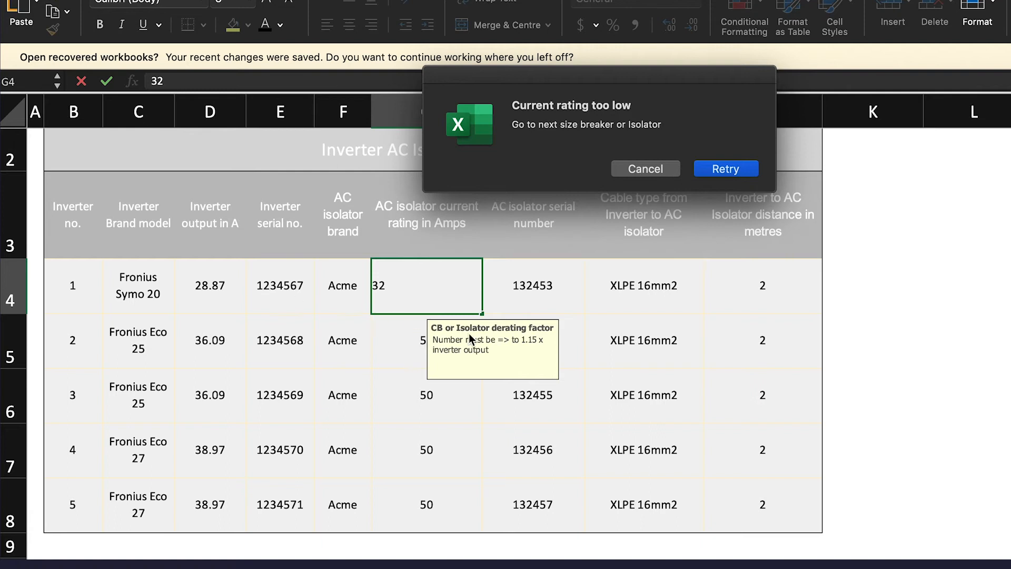
mouse_move(542, 346)
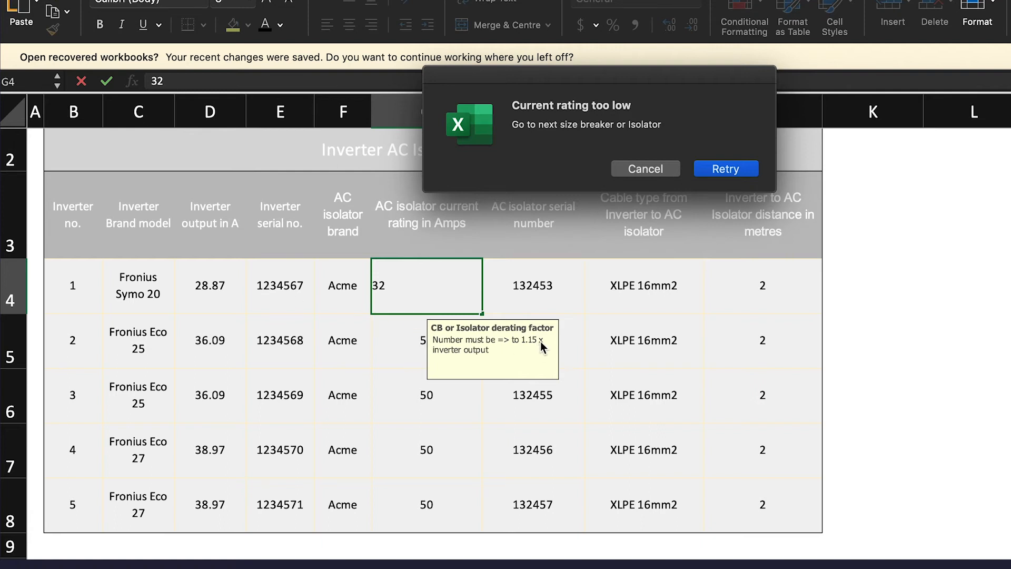
mouse_move(405, 292)
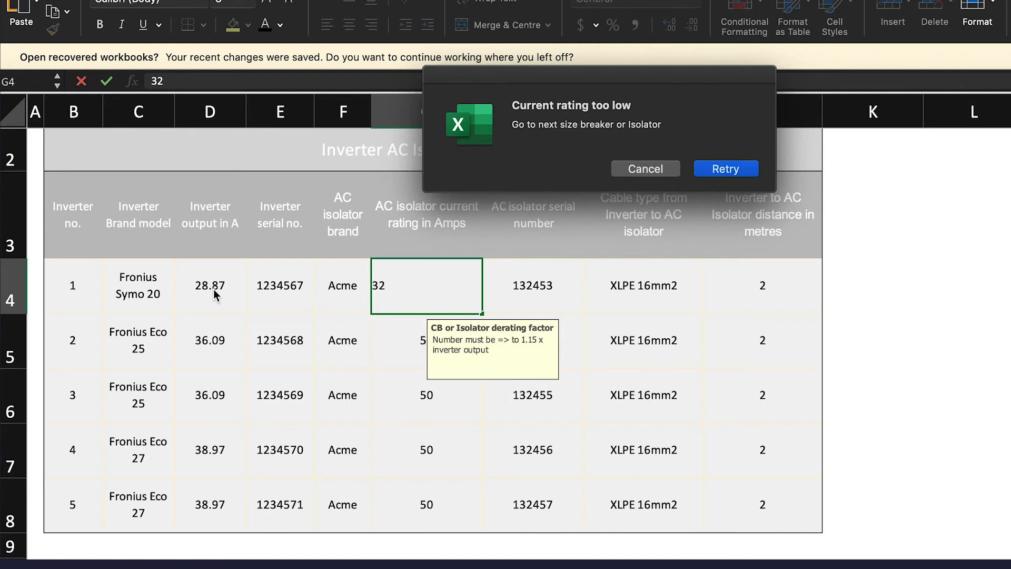
mouse_move(226, 292)
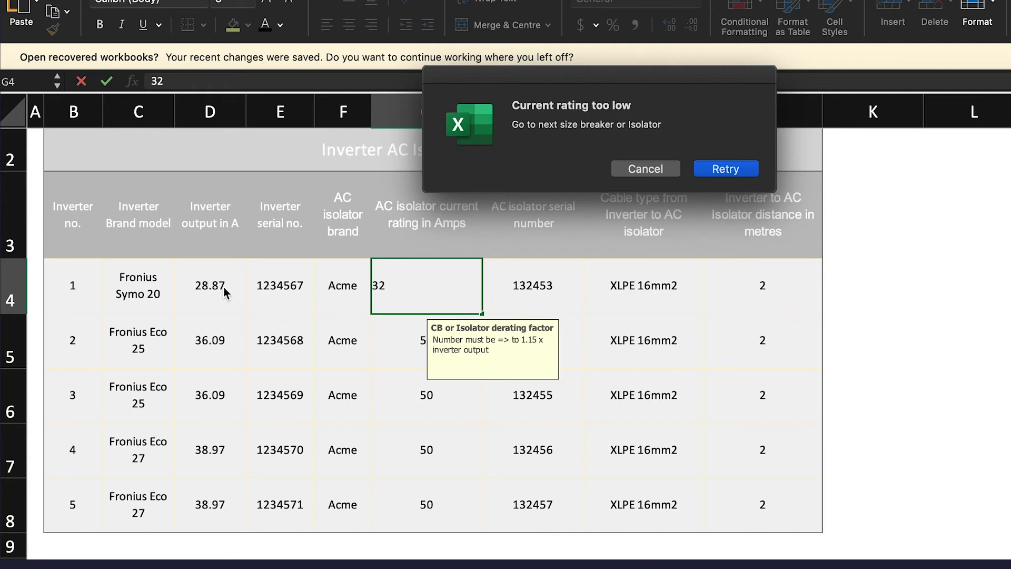
click(725, 169)
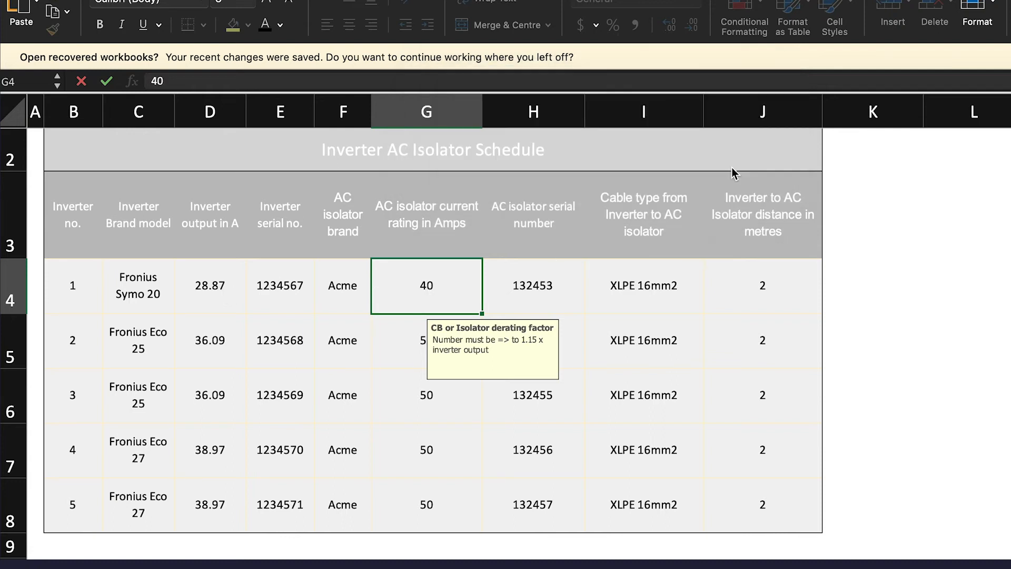
text(4)
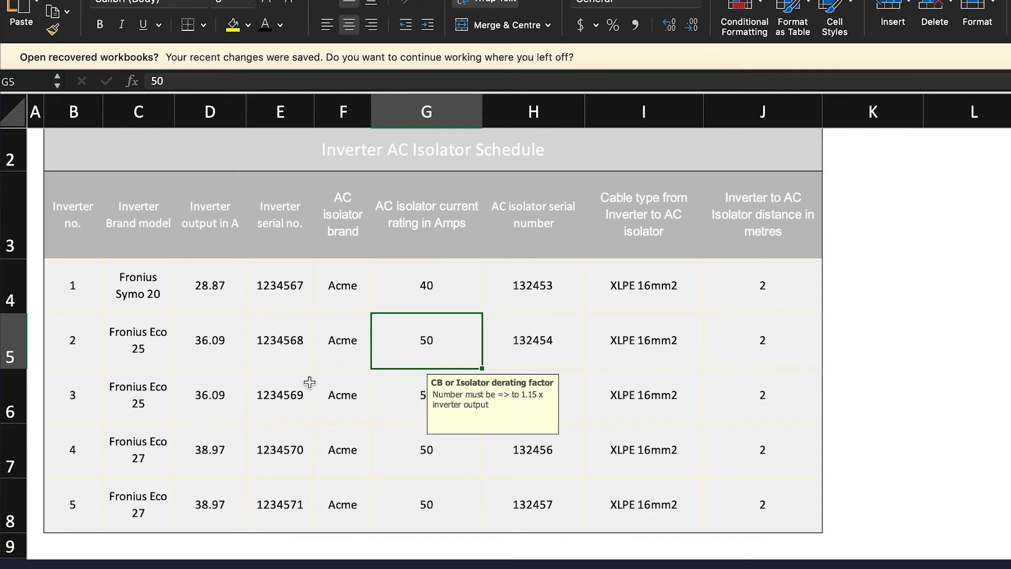
mouse_move(180, 394)
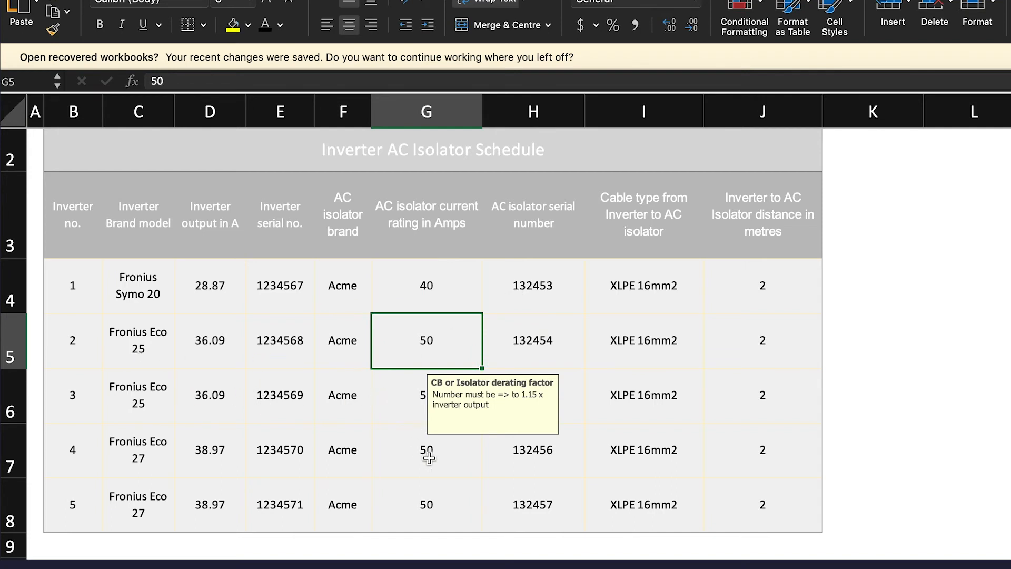
- Select inverter 4's current rating cell G7 and begin retyping it
click(425, 449)
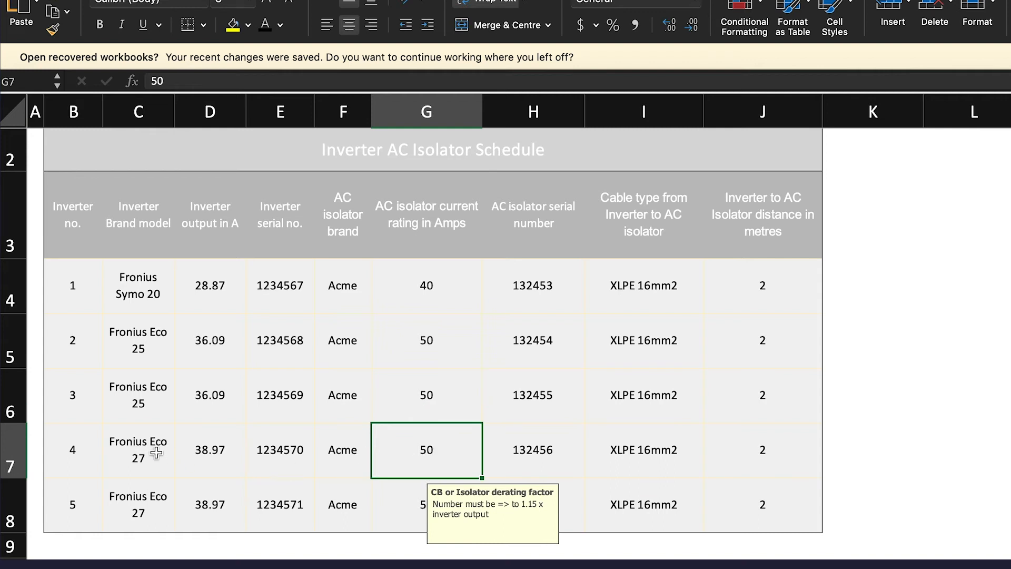
click(210, 449)
text(4)
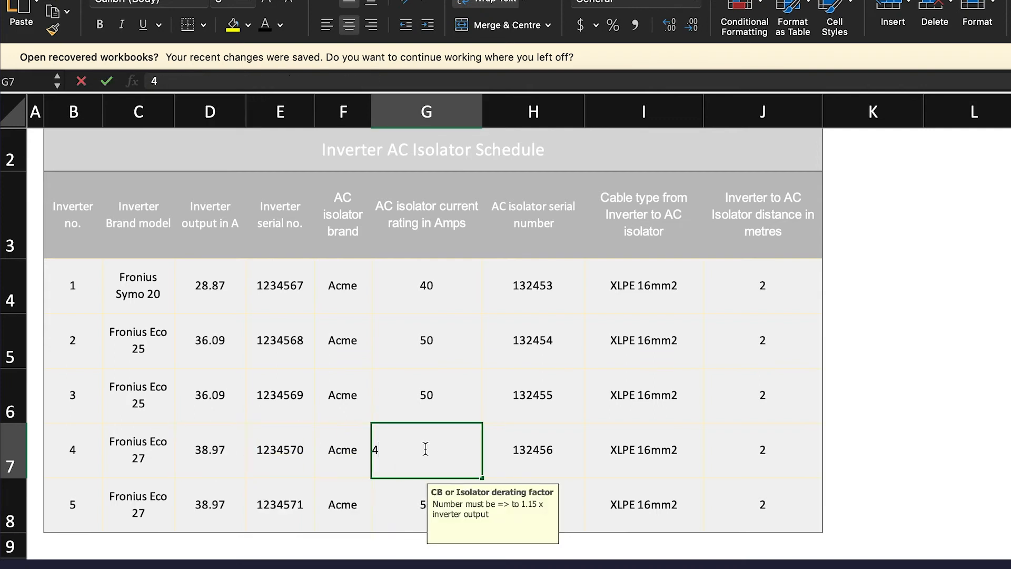
- Finish entering 40 A in G7, triggering the 'Current rating too low' warning
text(0)
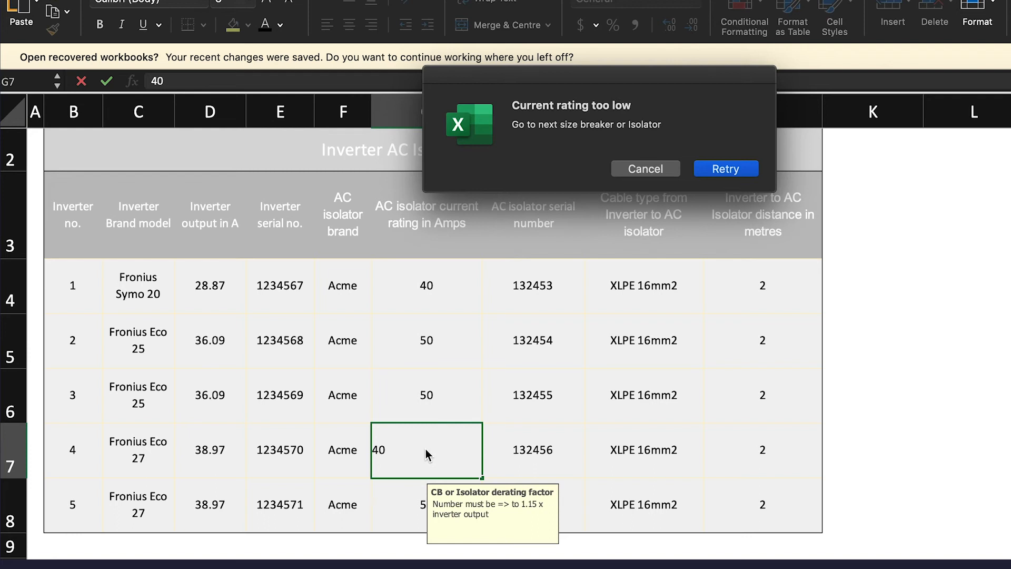
mouse_move(666, 204)
text(50)
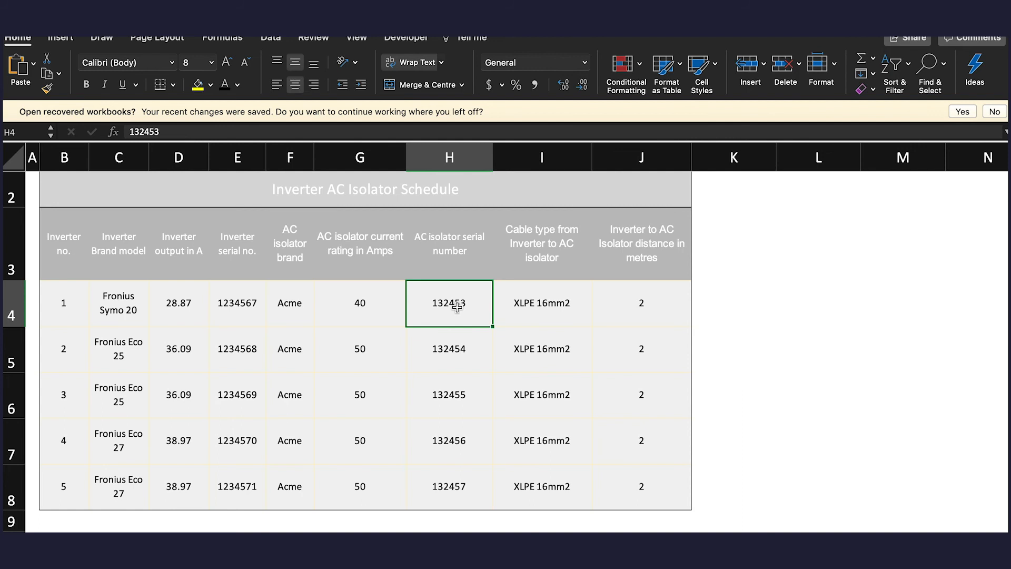
- Select I4 (XLPE 16mm2) to show the cable capacity guidance note
click(542, 304)
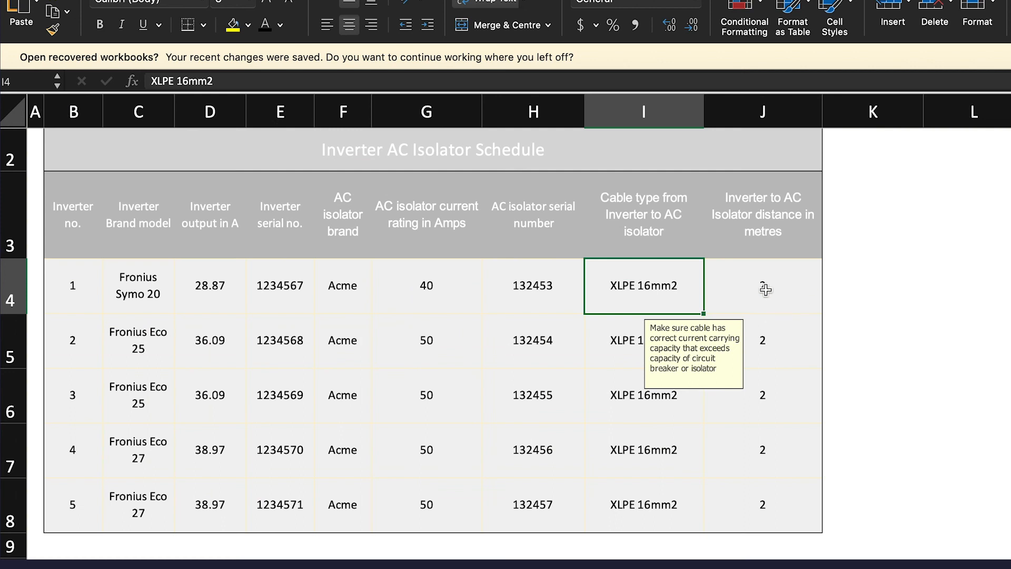
click(761, 285)
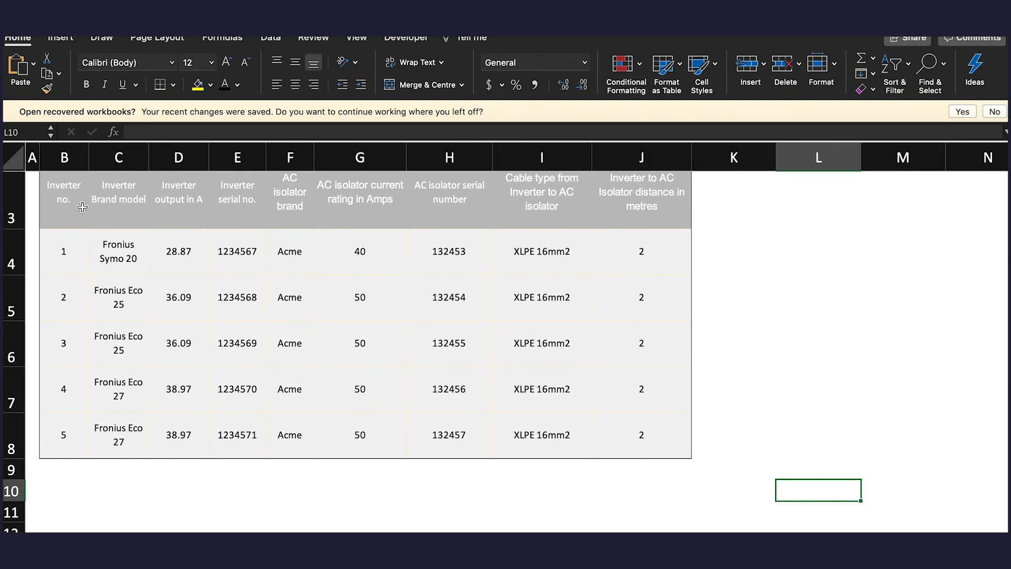
mouse_move(62, 440)
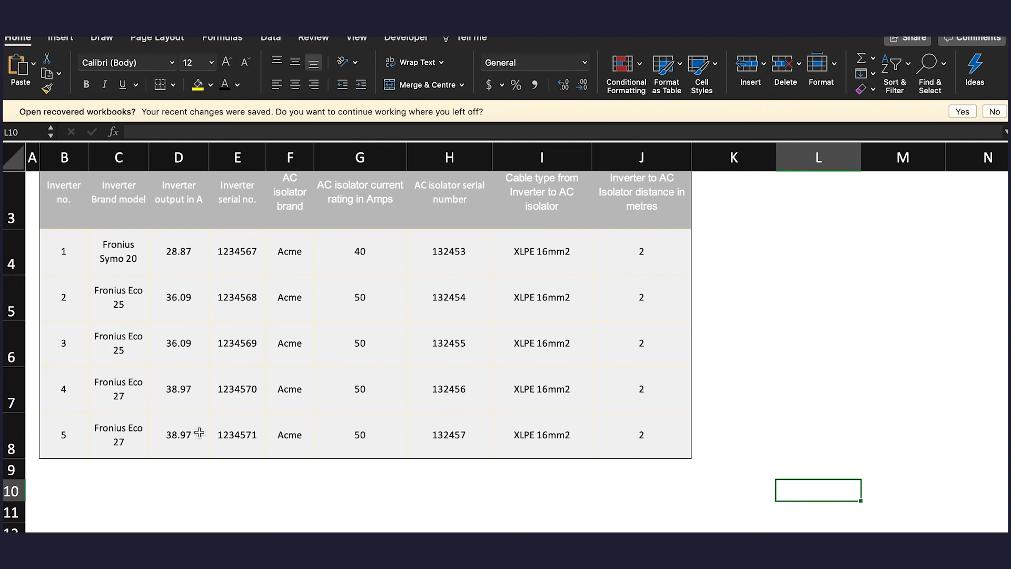
mouse_move(612, 438)
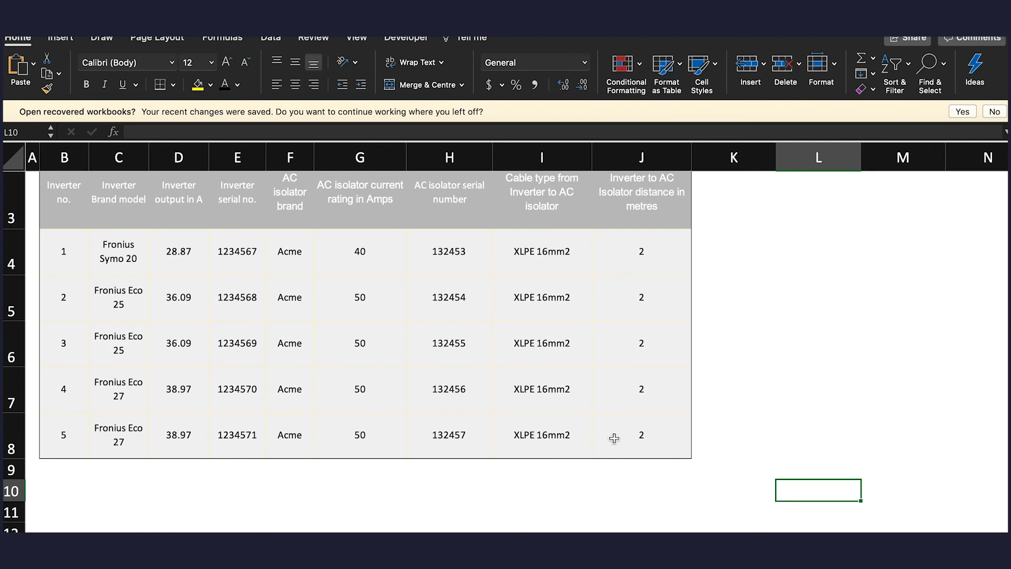
mouse_move(655, 440)
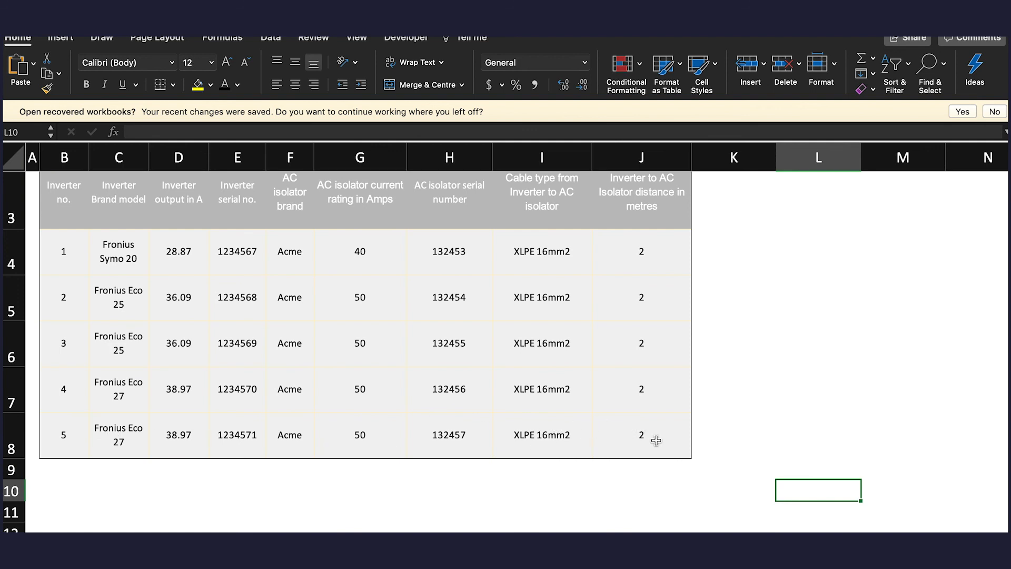
mouse_move(289, 427)
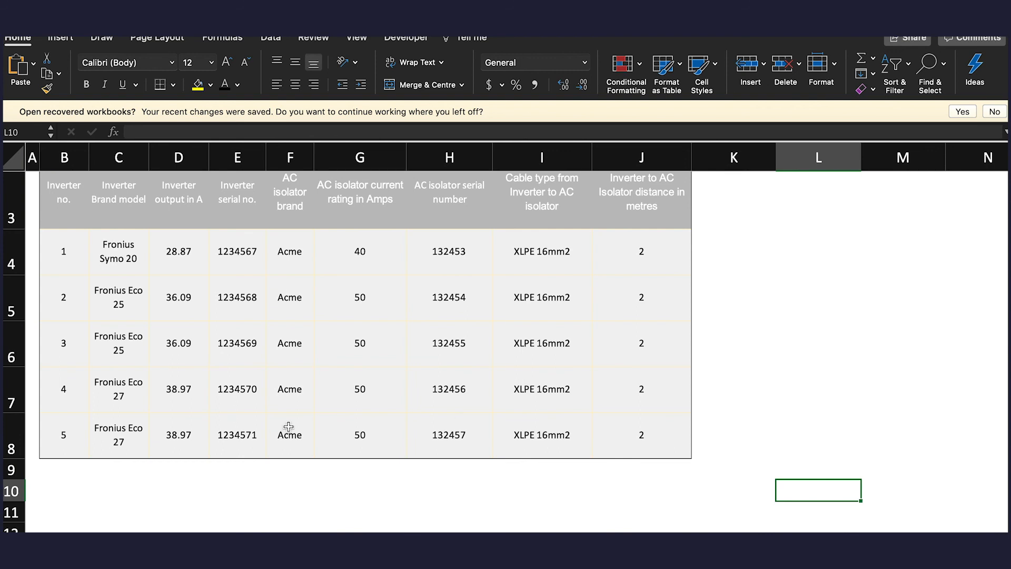
mouse_move(134, 266)
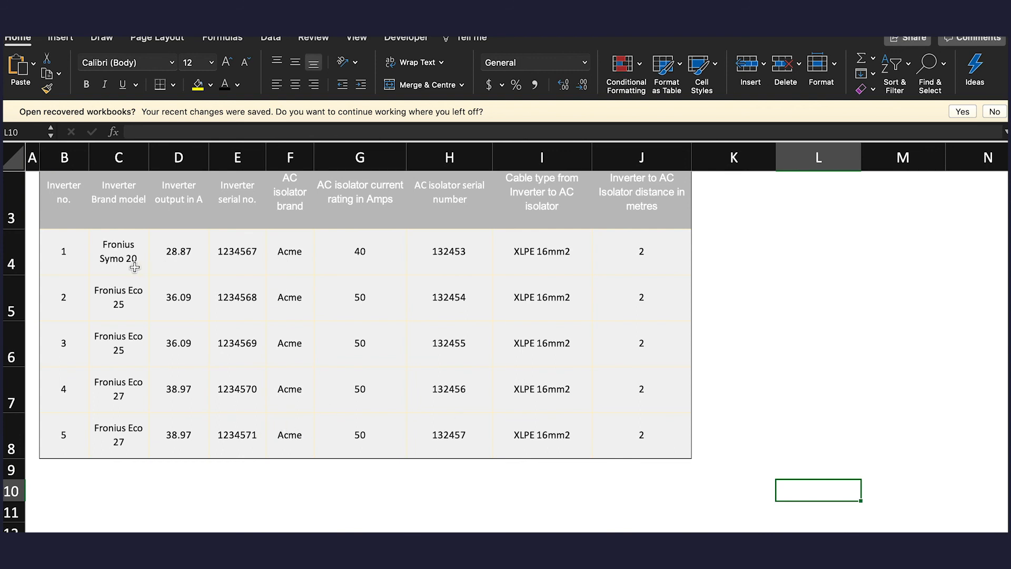